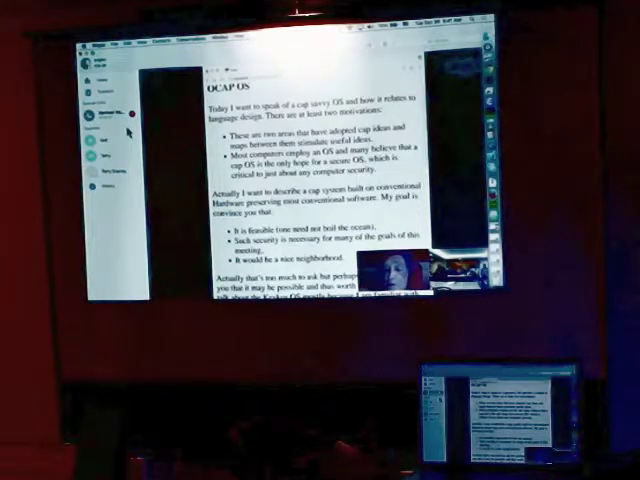
Scroll the shared OCAP OS page down to 'Other Capability Operating Systems'
scroll("down", 3)
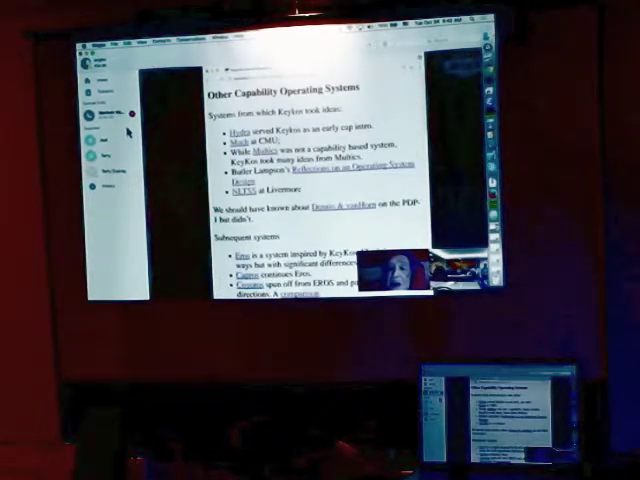
Scroll through the other-systems list back to the introduction's closing paragraphs
scroll("down", 3)
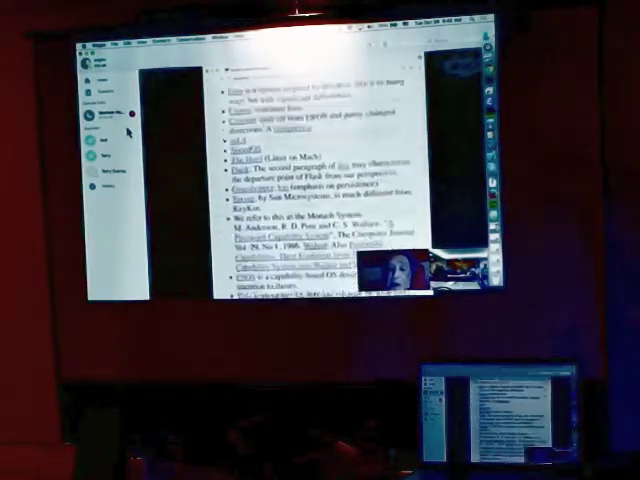
scroll("down", 3)
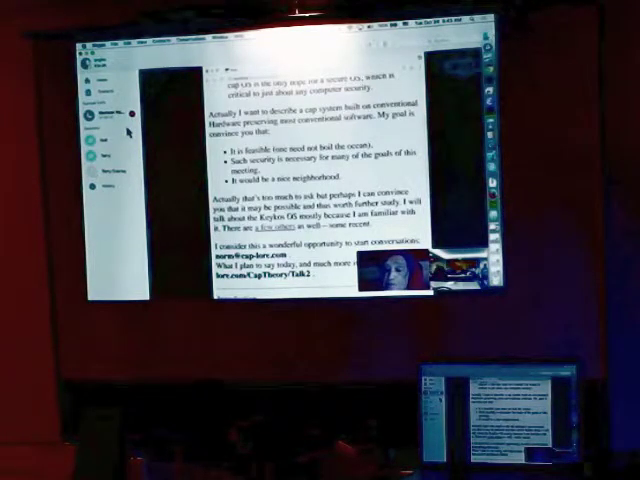
Scroll down to the table of contents starting with Introduction
scroll("down", 3)
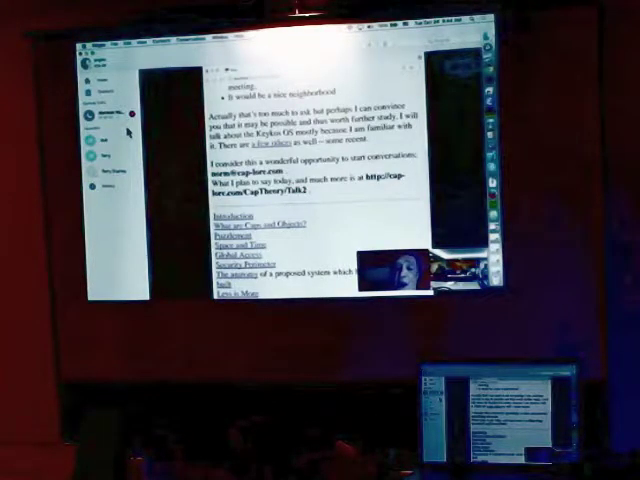
Scroll past the Confinement and Debugging links, returning to the OCAP OS title
scroll("down", 3)
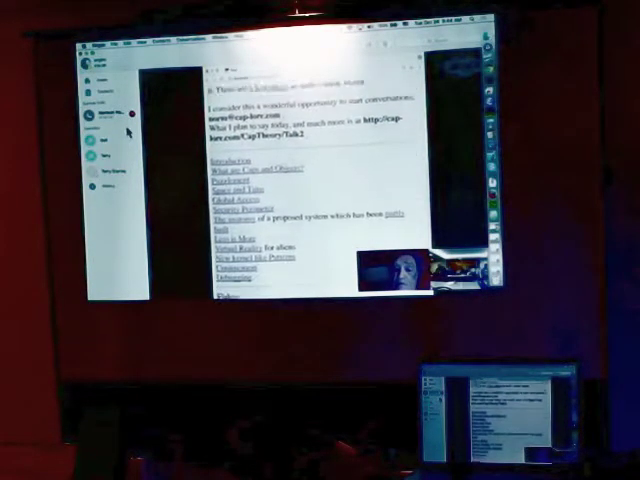
scroll("down", 3)
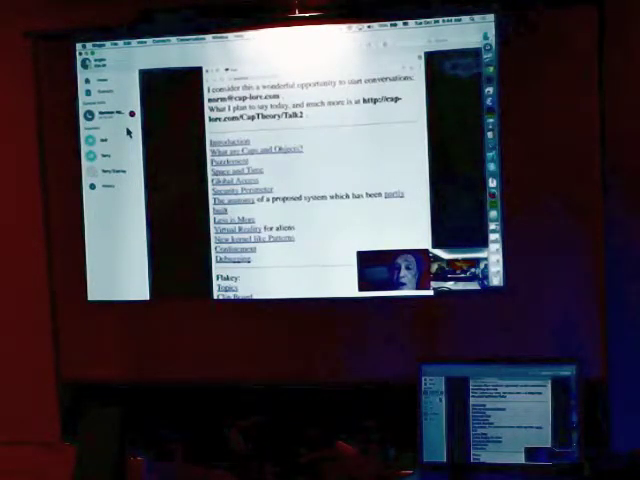
scroll("down", 3)
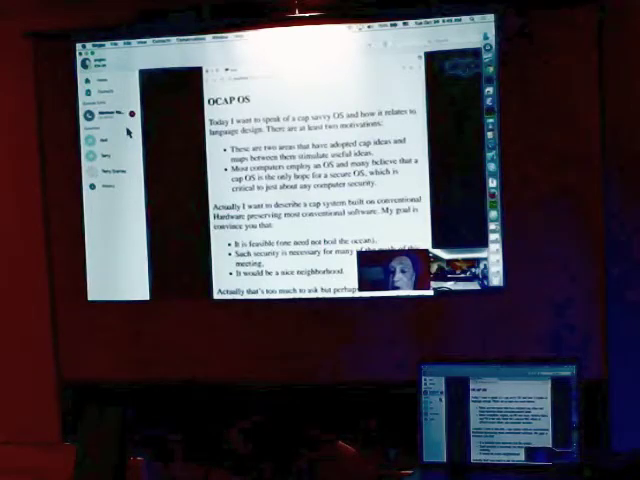
Scroll past the Flakey topic links to 'Why Cap Platforms: short version'
scroll("down", 3)
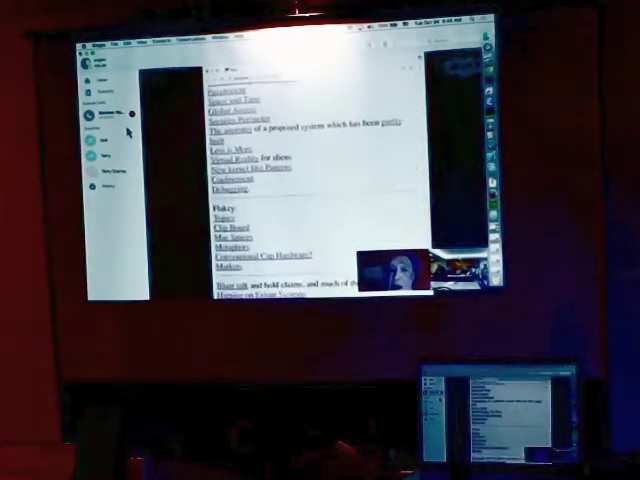
scroll("up", 3)
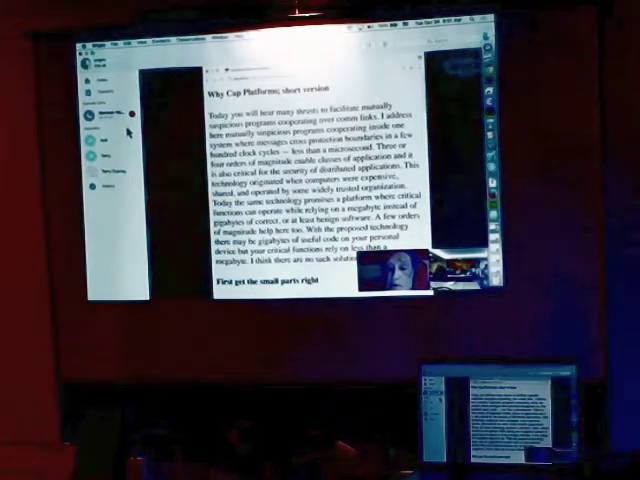
Scroll past Mutually Suspicious Routines to the Oops and Bottom Feeding headings
scroll("down", 3)
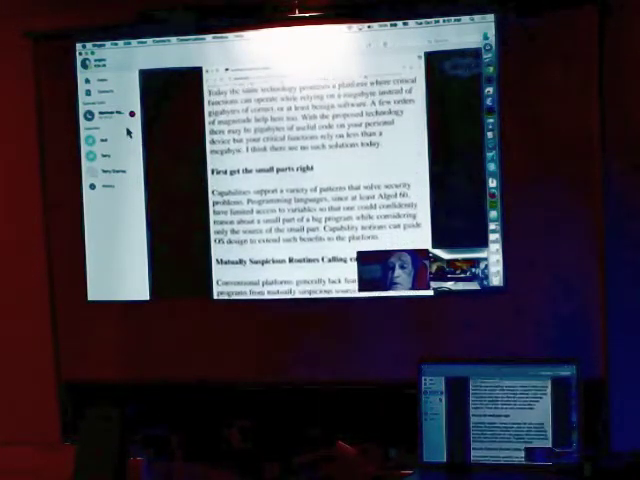
scroll("down", 3)
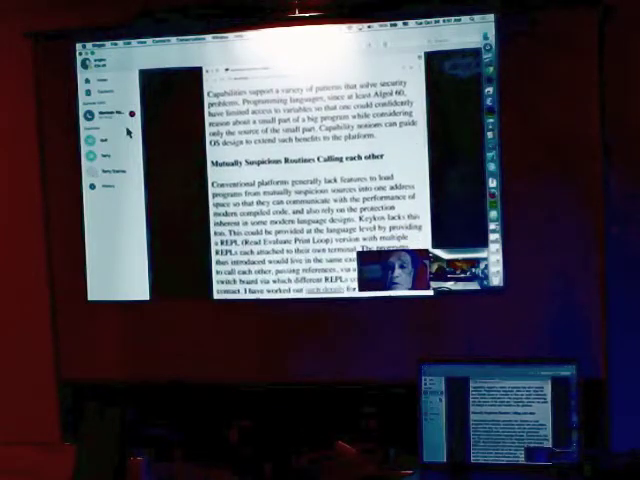
scroll("up", 3)
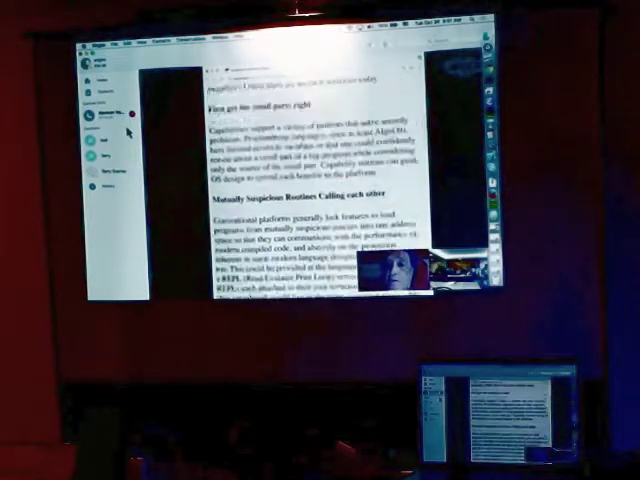
scroll("up", 3)
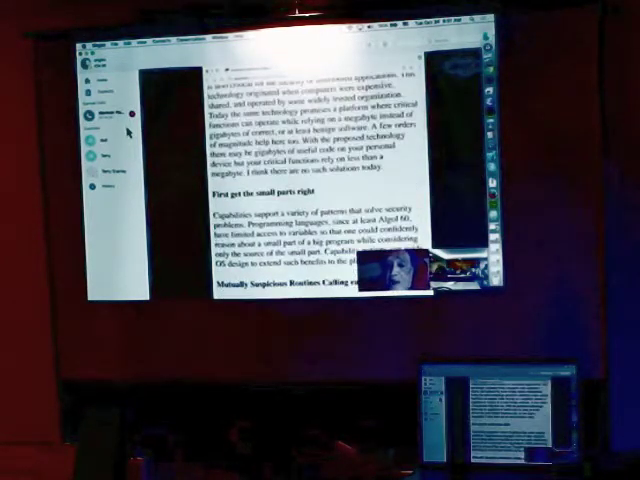
scroll("down", 3)
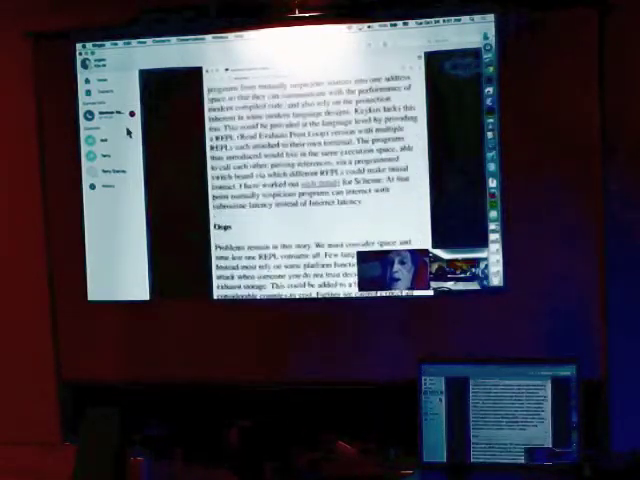
scroll("down", 3)
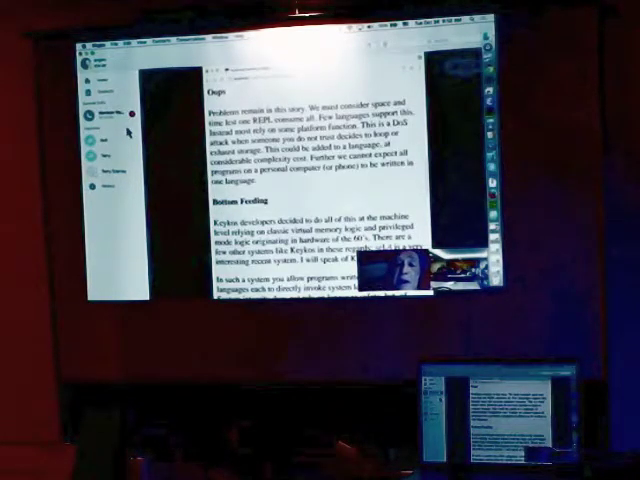
Scroll until Bottom Feeding sits at the top with Grand Plan below
scroll("down", 3)
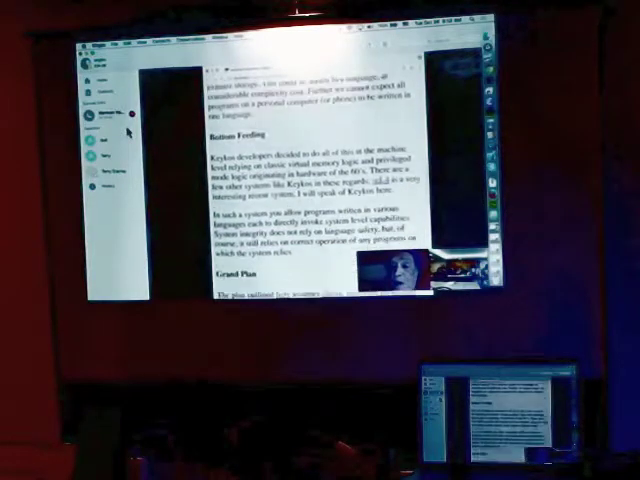
scroll("down", 3)
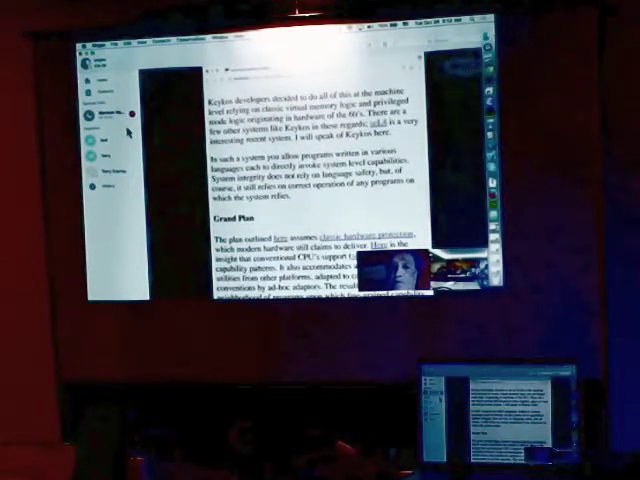
scroll("up", 3)
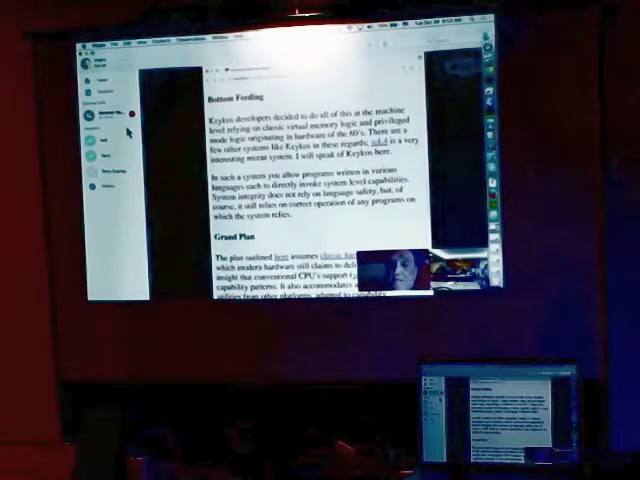
Scroll to 'Segregating or Integrating the Capability' and its IBM AS/400 discussion
scroll("down", 3)
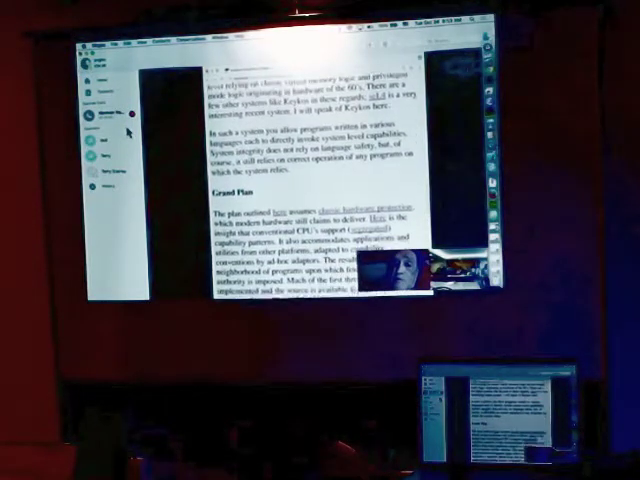
scroll("down", 3)
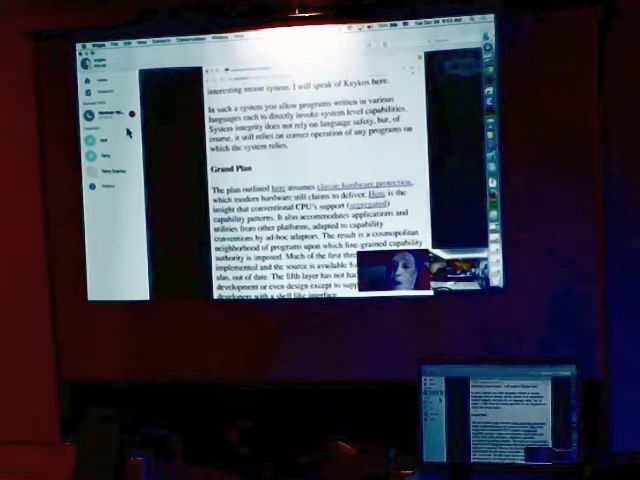
scroll("up", 3)
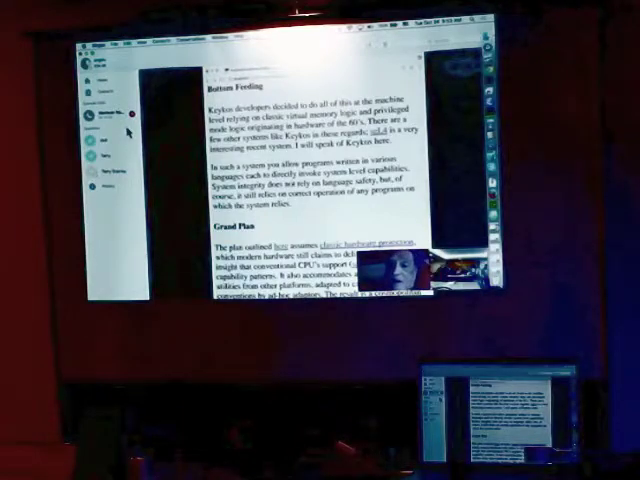
scroll("down", 3)
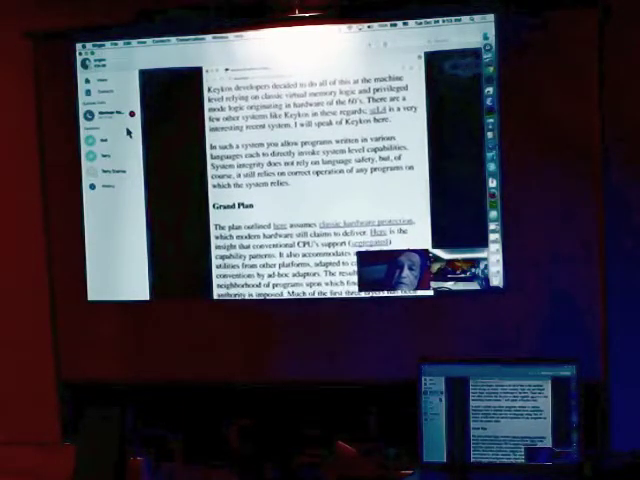
scroll("down", 3)
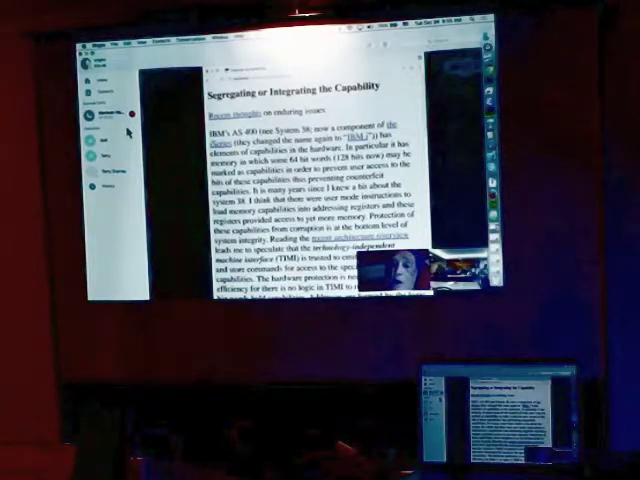
scroll("down", 3)
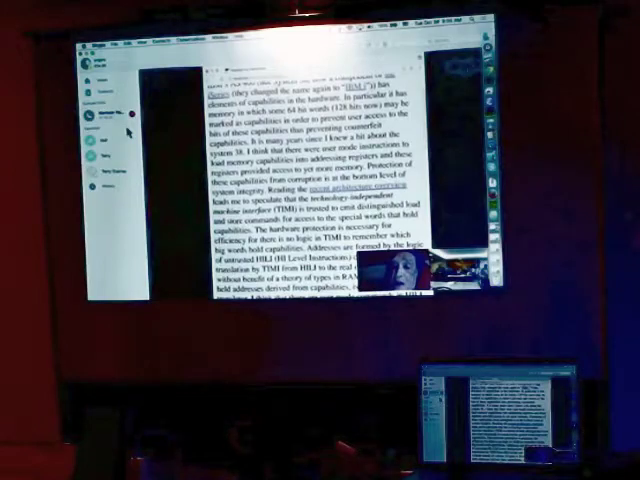
scroll("down", 3)
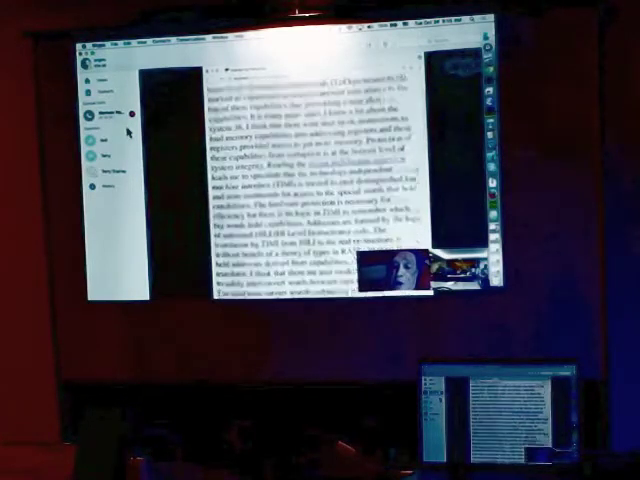
scroll("up", 3)
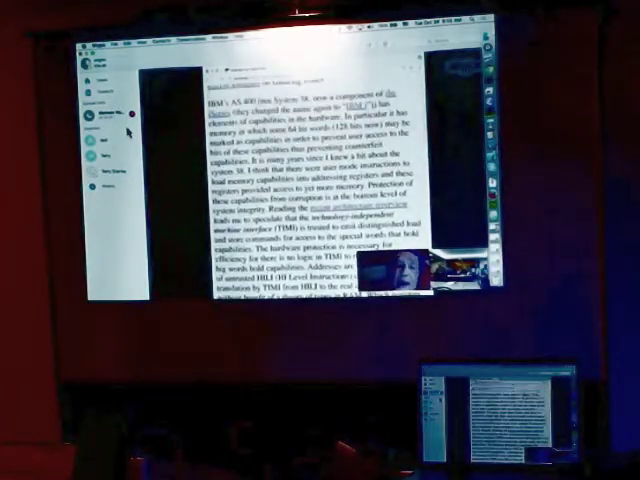
scroll("up", 3)
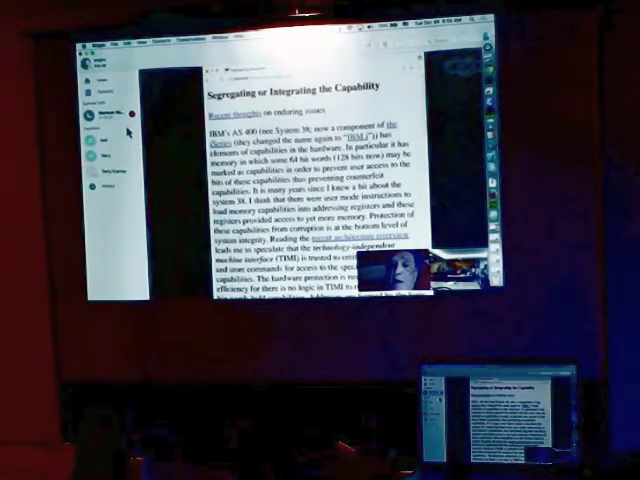
Scroll to the Grand Plan section with 'Don't Forget the User' below it
scroll("down", 3)
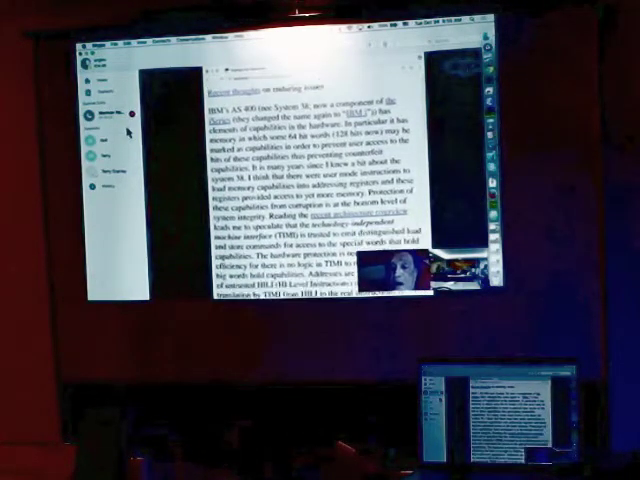
scroll("down", 3)
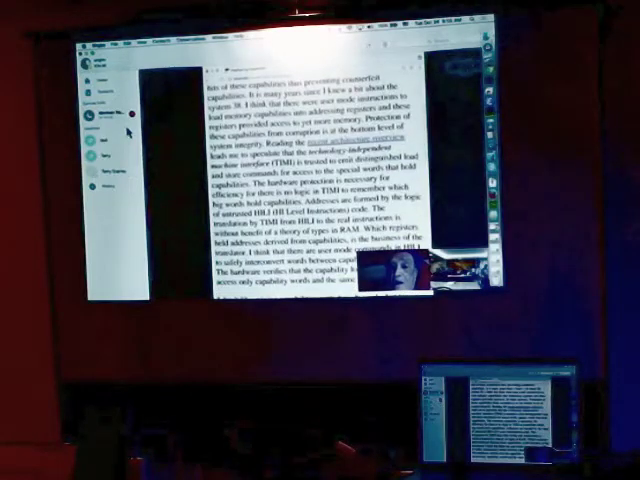
scroll("down", 3)
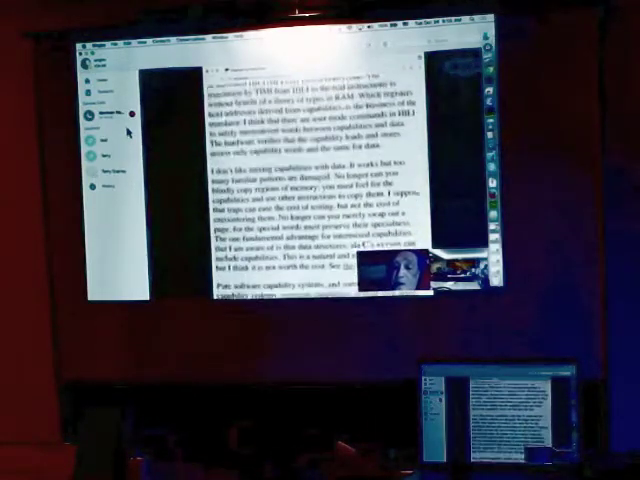
scroll("down", 3)
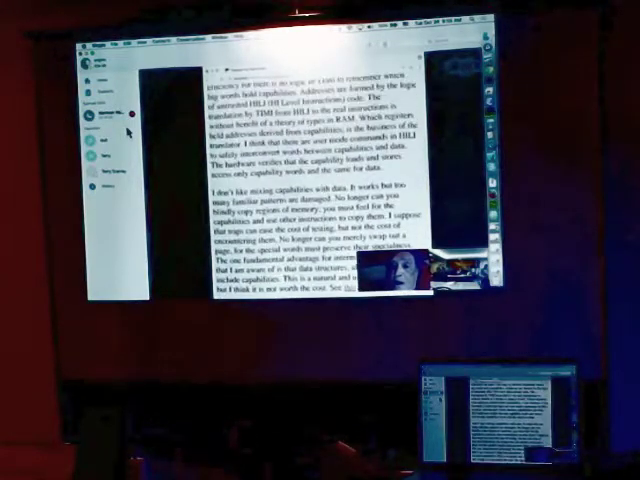
scroll("up", 3)
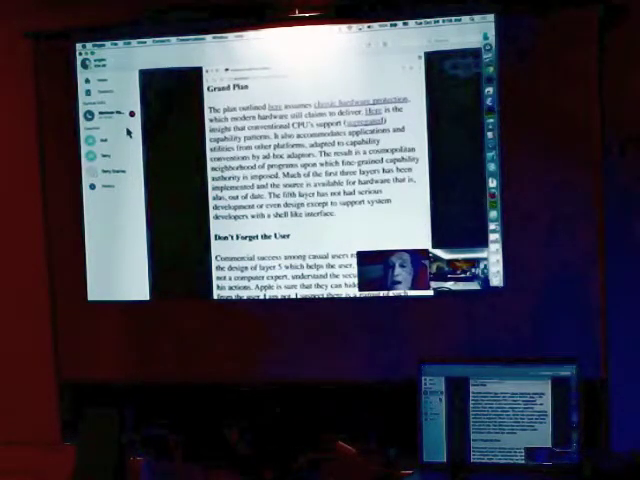
Scroll slightly until the 'To add' heading appears below 'Don't Forget the User'
scroll("down", 3)
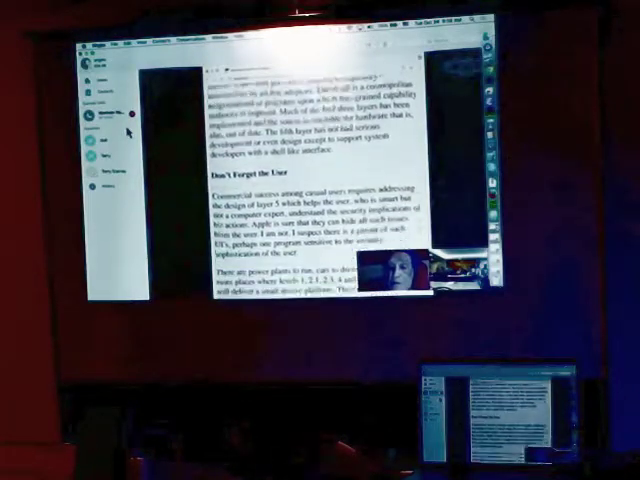
scroll("down", 3)
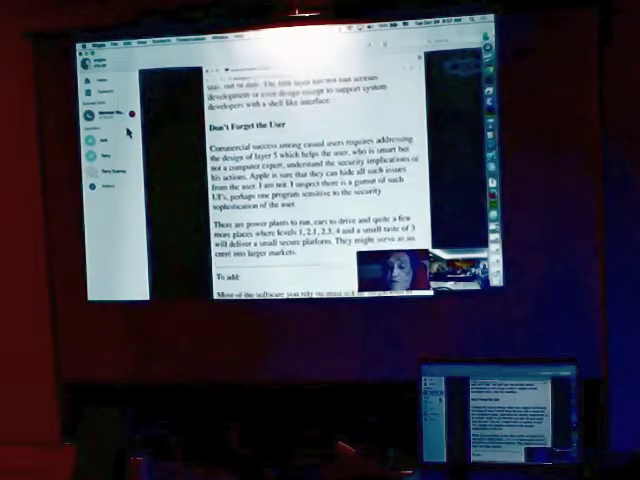
Scroll the shared OCAP OS page to the 'What are Capabilities' heading
scroll("up", 3)
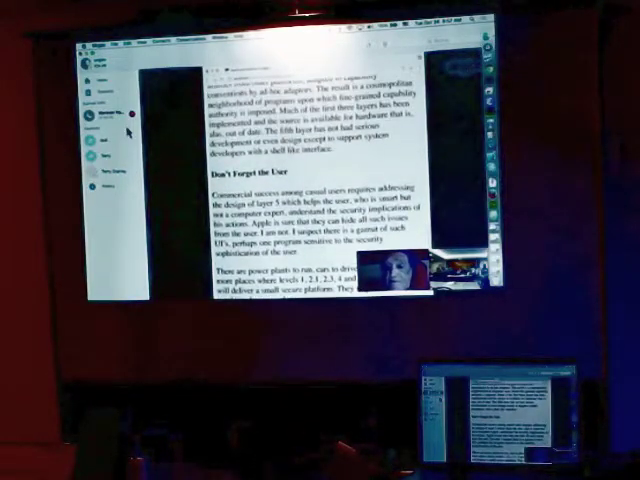
scroll("up", 3)
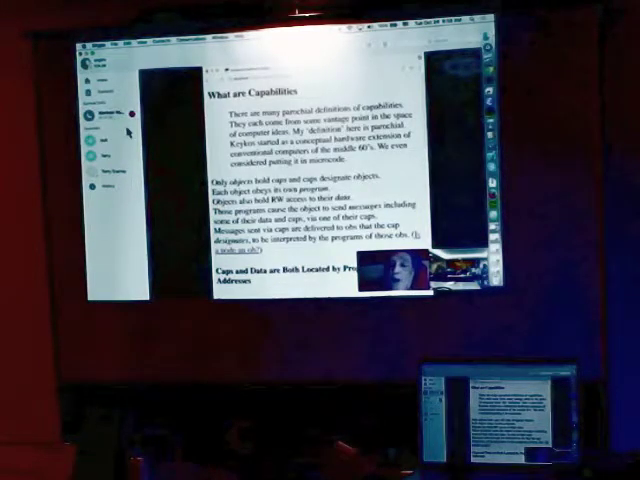
Scroll past the capability list to show the full 'Caps and Data are Both Located' section
scroll("down", 3)
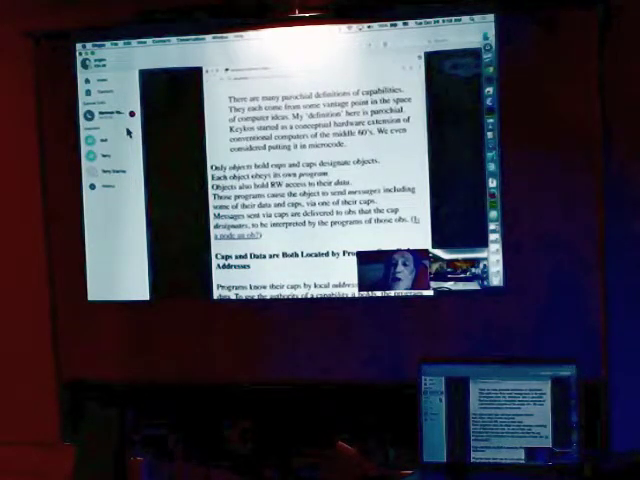
scroll("down", 3)
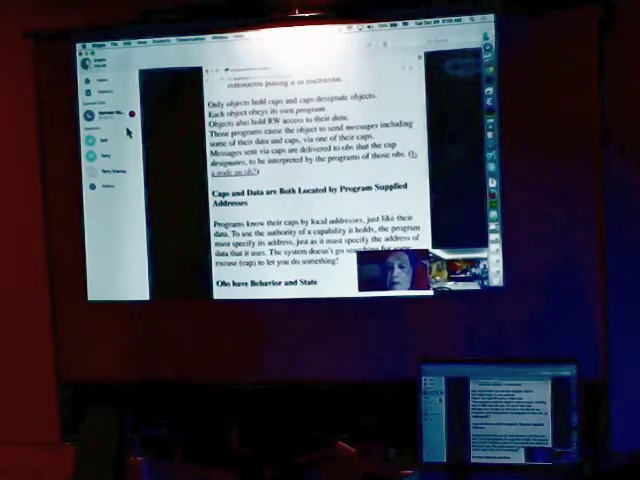
Scroll down to reveal the opening text of 'Obs have Behavior and State'
scroll("down", 3)
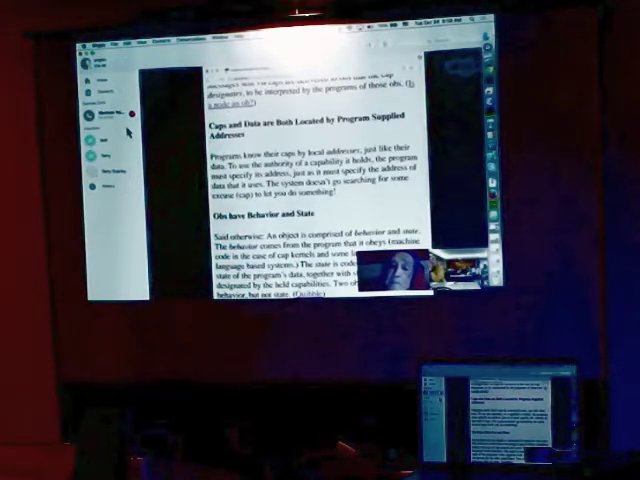
Scroll through 'Obs have Behavior and State' and 'New Obs' until 'Whither Caps (& Obs)' appears
scroll("down", 3)
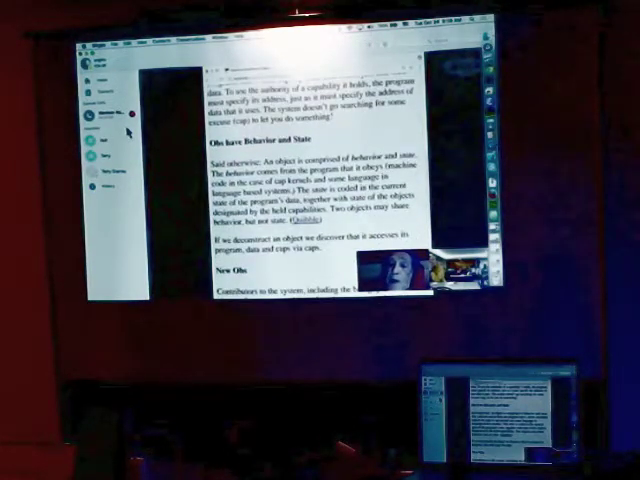
scroll("down", 3)
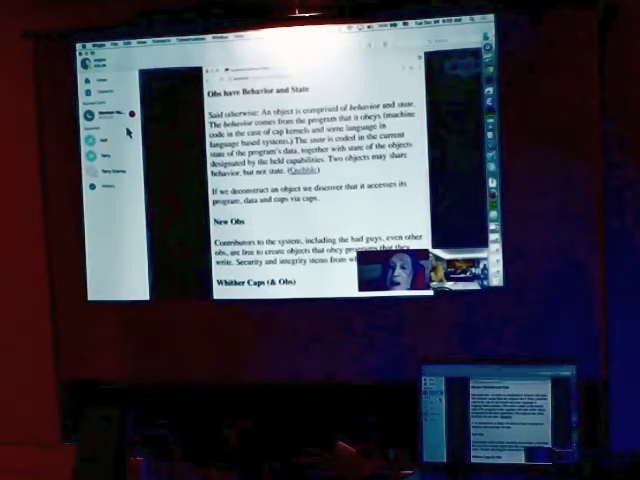
Scroll to the 'Whither Caps (& Obs)' list of platform, language and protocol levels
scroll("down", 3)
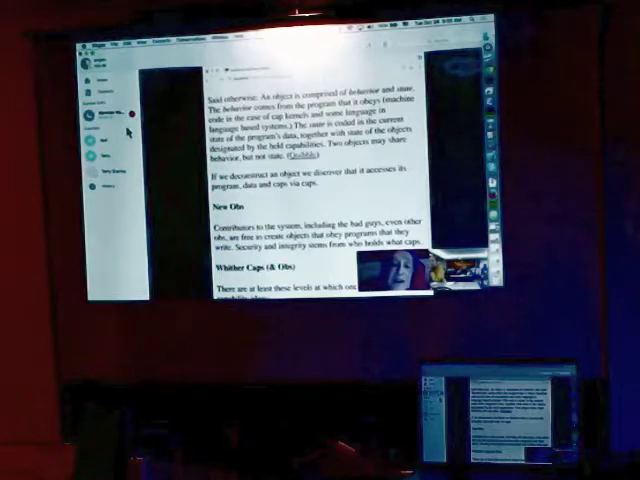
scroll("down", 3)
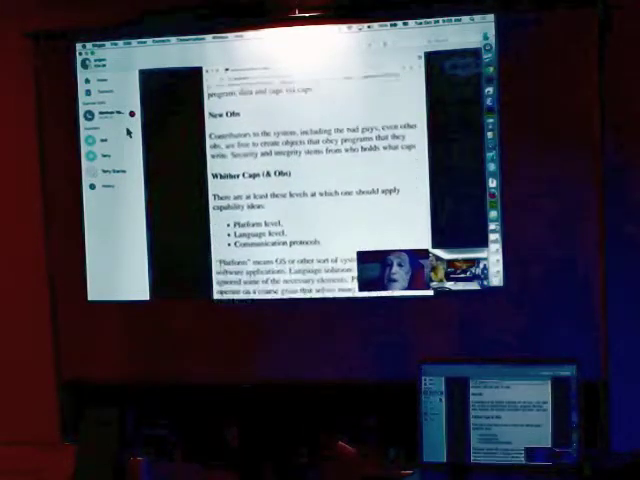
scroll("down", 3)
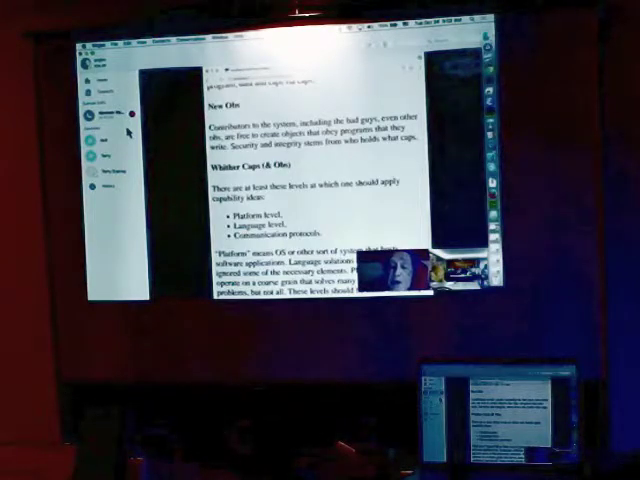
Scroll slightly further to bring the Platform and language explanation into fuller view
scroll("down", 3)
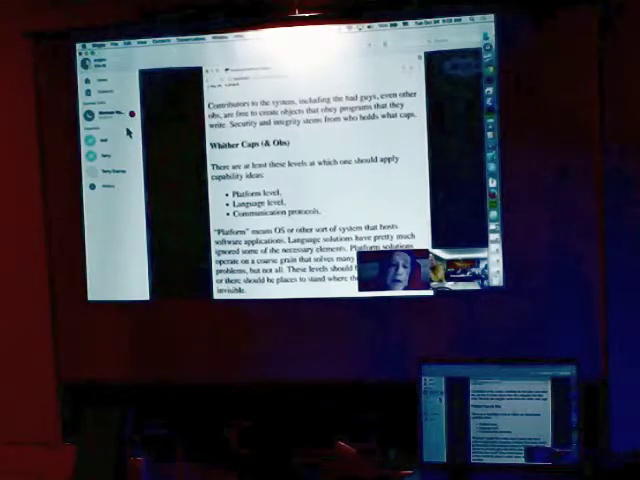
scroll("up", 3)
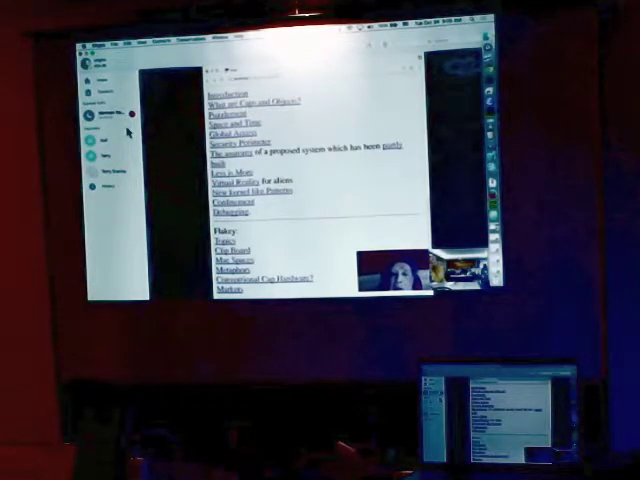
Jump to the Space and Time section via the contents link and settle on its heading
left_click(230, 123)
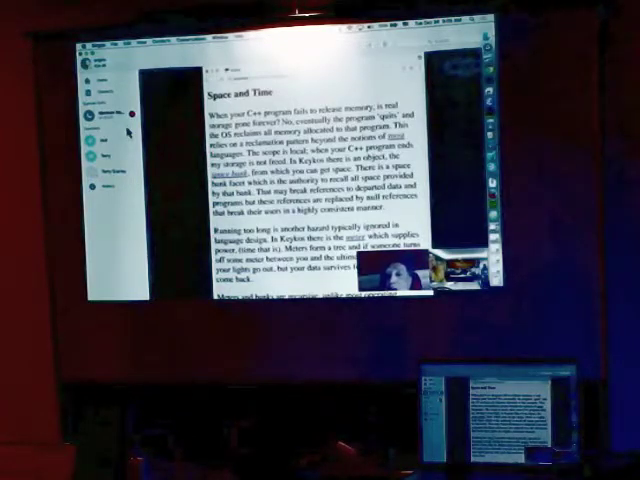
scroll("down", 3)
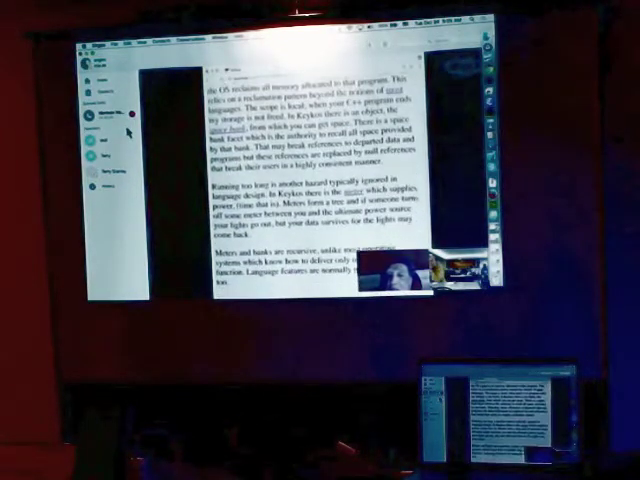
scroll("up", 3)
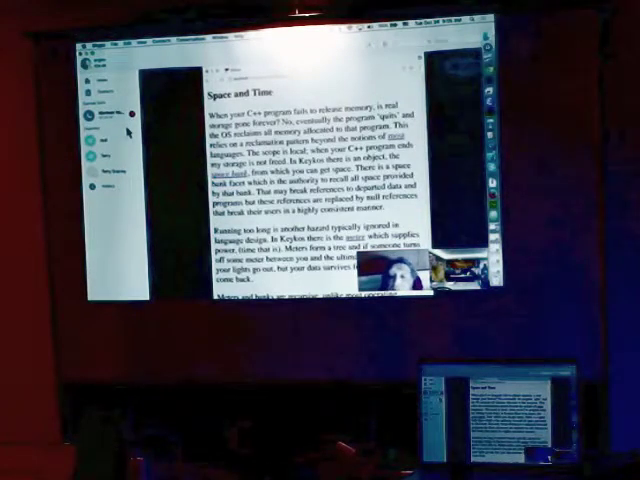
Bring the table of contents, from Introduction through the Flakey items, into view
scroll("down", 3)
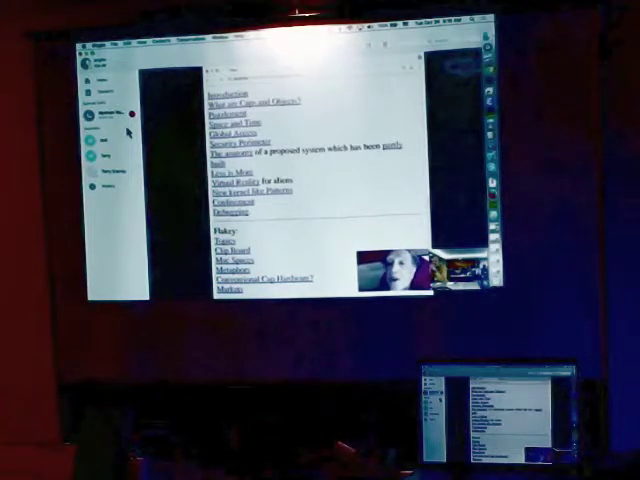
left_click(248, 129)
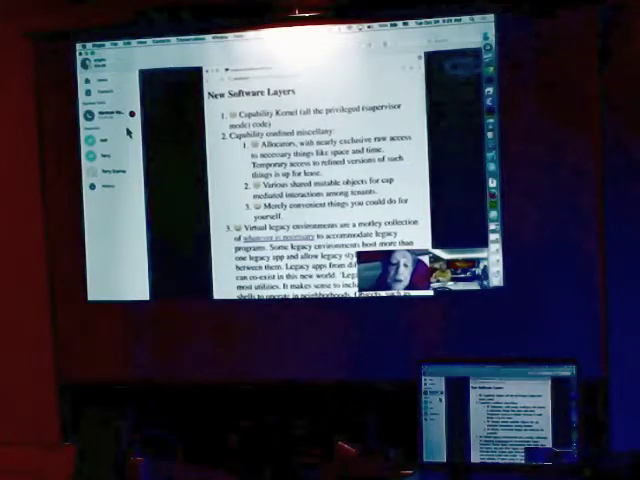
Scroll to the legacy environments, native applications and Paranoid's layer items in 'New Software Layers'
scroll("down", 3)
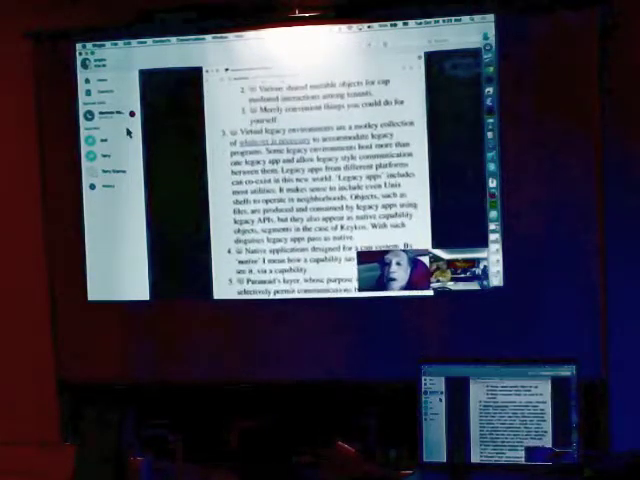
scroll("down", 3)
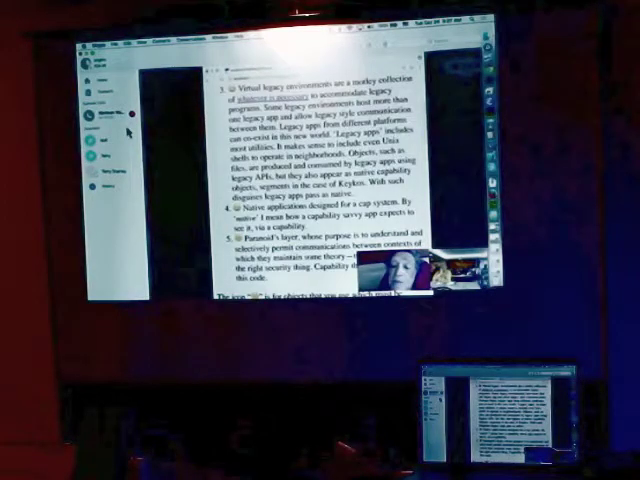
Scroll past Paranoid's layer to the 'Together layers 1 and 2' legacy kernel paragraph
scroll("down", 3)
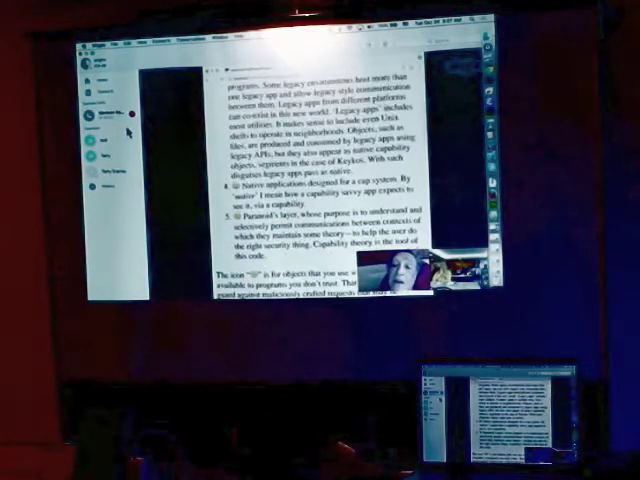
scroll("down", 3)
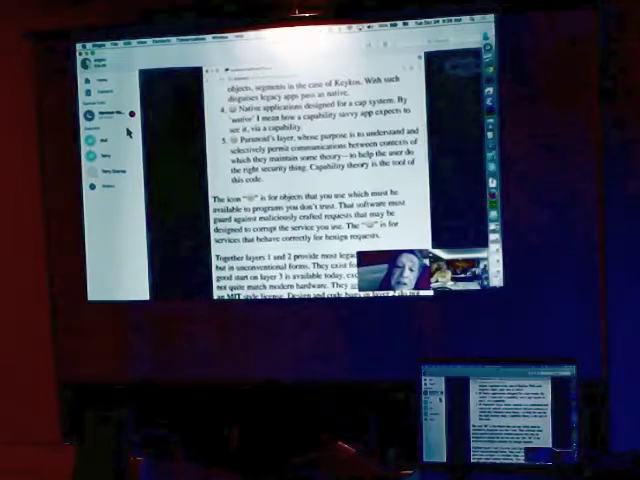
scroll("down", 3)
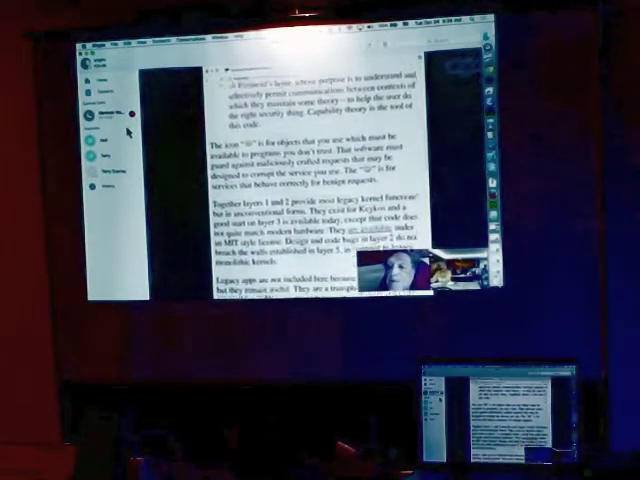
Scroll down to the legacy apps and layer 3 paragraphs above the Embedded heading
scroll("down", 3)
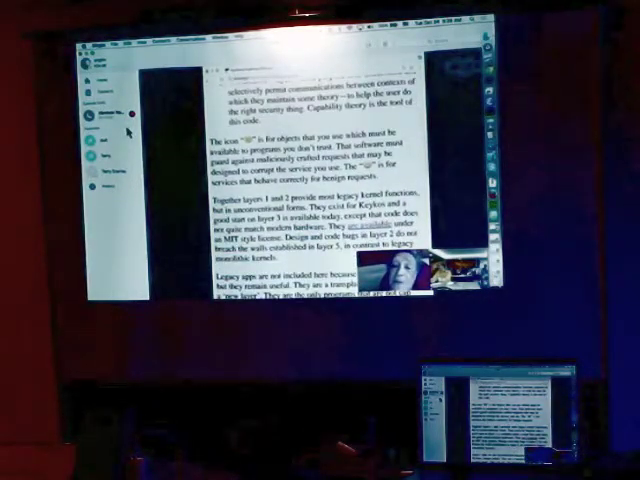
scroll("down", 3)
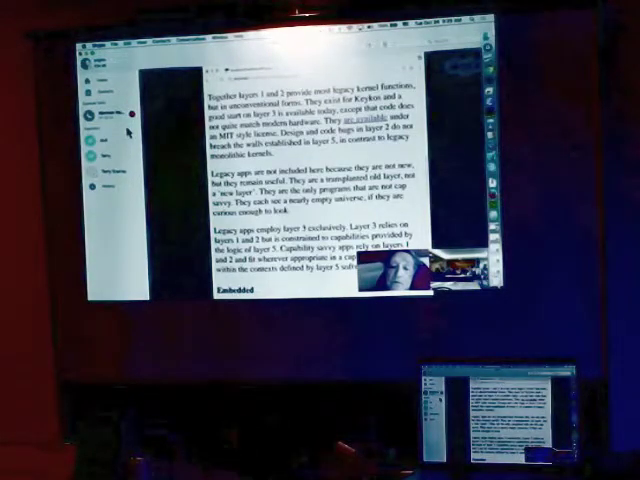
Scroll until the Embedded section's opening text on preserving legacy applications shows
scroll("down", 3)
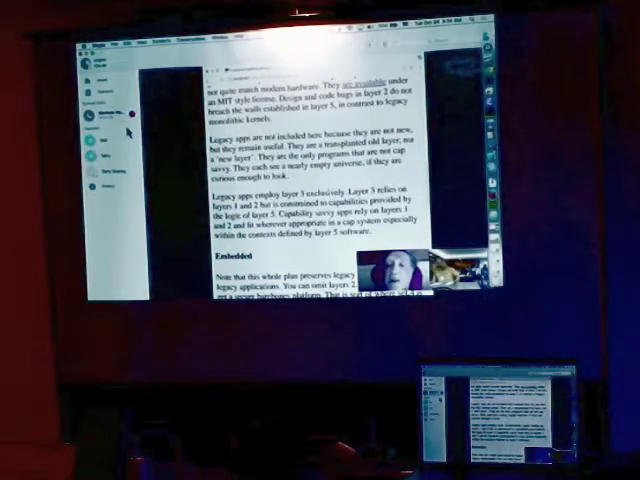
Scroll to show the full Embedded section with Clip Board starting below
scroll("down", 3)
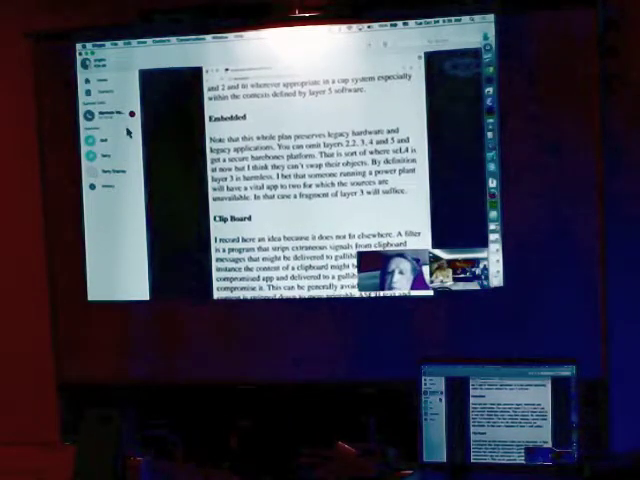
Scroll to the full Clip Board section with the Necessary Paranoia heading below
scroll("down", 3)
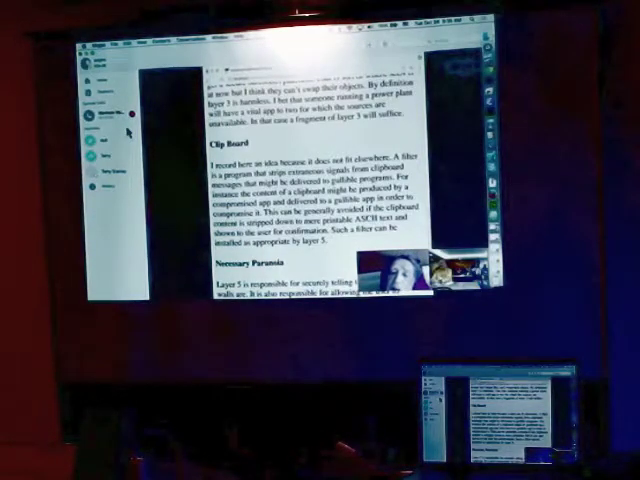
Scroll to Necessary Paranoia's layer 5 paragraph and user-expectations list
scroll("down", 3)
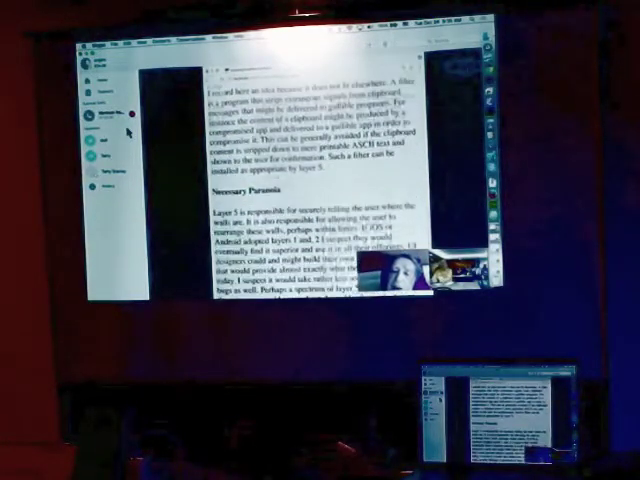
scroll("down", 3)
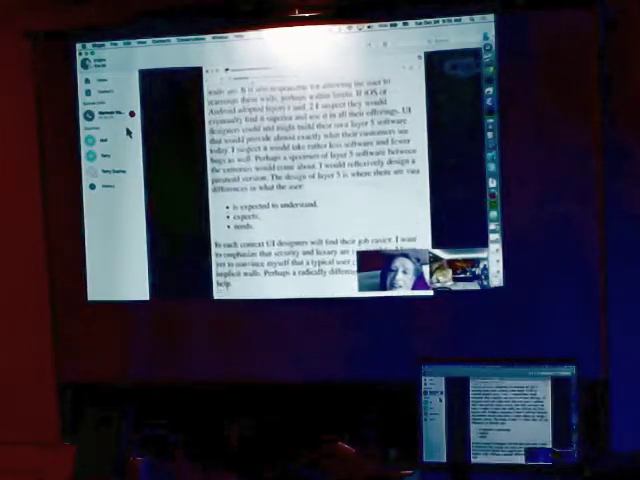
scroll("up", 3)
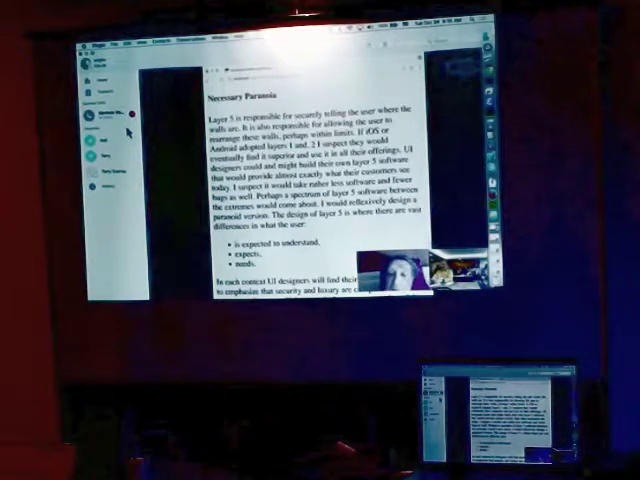
Scroll around and settle on the legacy apps paragraphs and Embedded heading
scroll("down", 3)
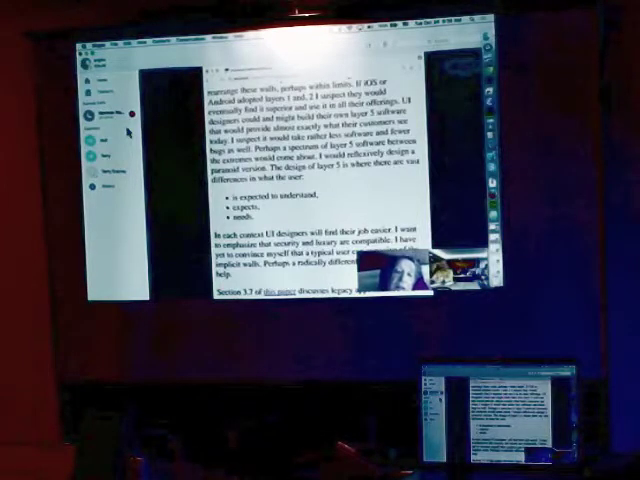
scroll("down", 3)
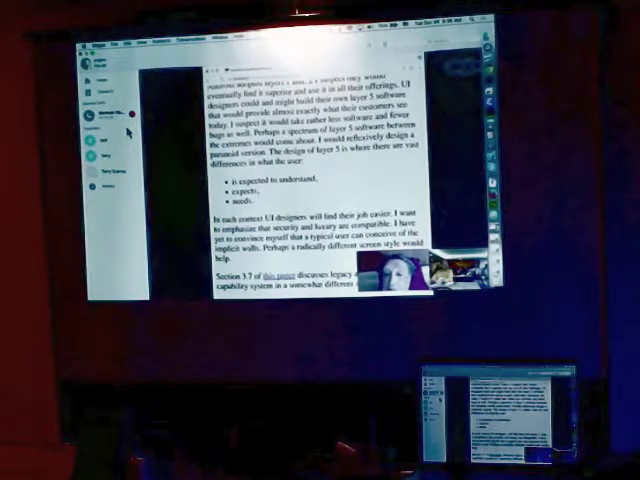
scroll("down", 3)
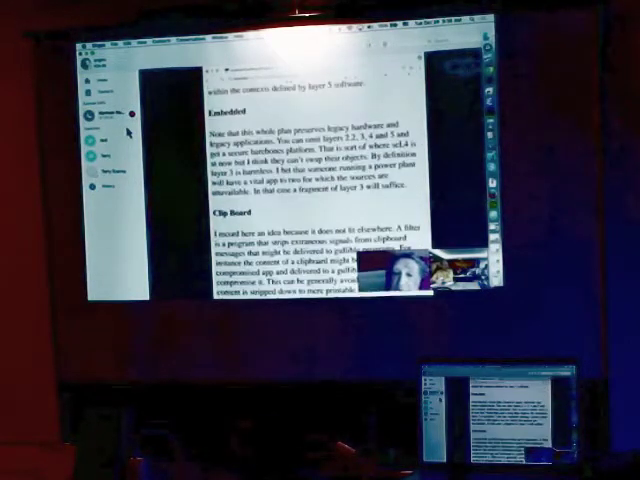
scroll("up", 3)
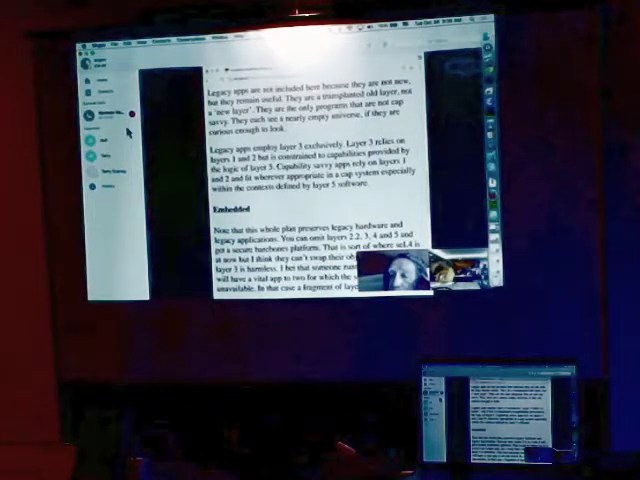
Scroll to the 'Square peg in Round hole' diagram and its explanation
scroll("down", 3)
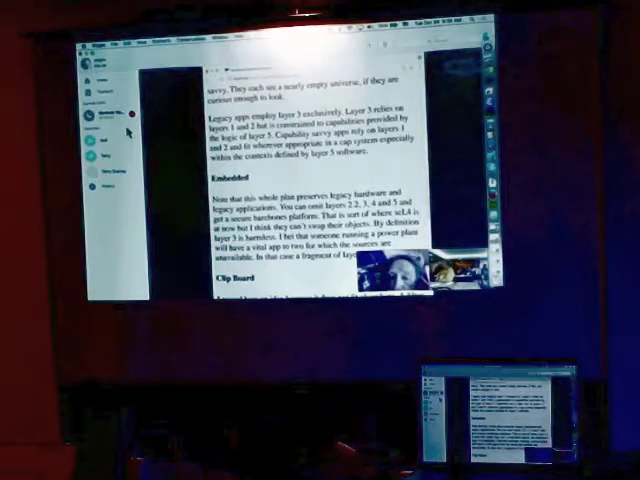
scroll("down", 3)
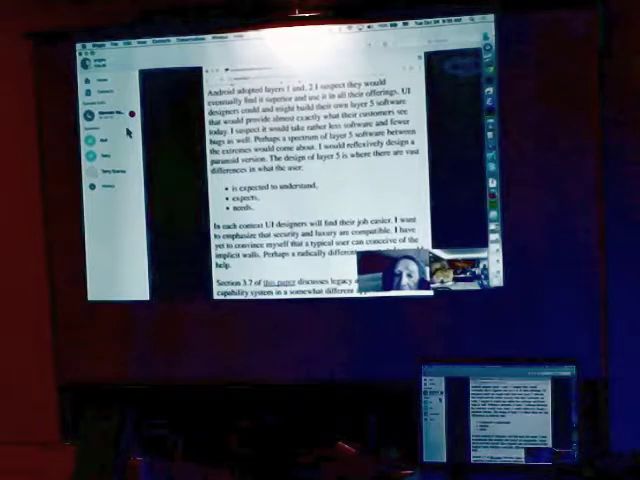
scroll("up", 3)
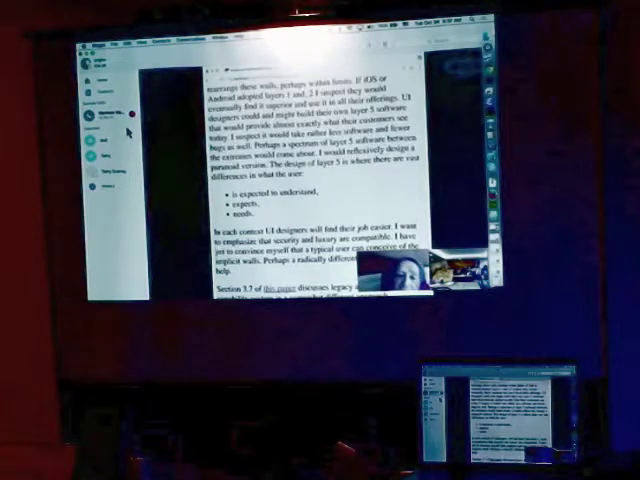
scroll("up", 3)
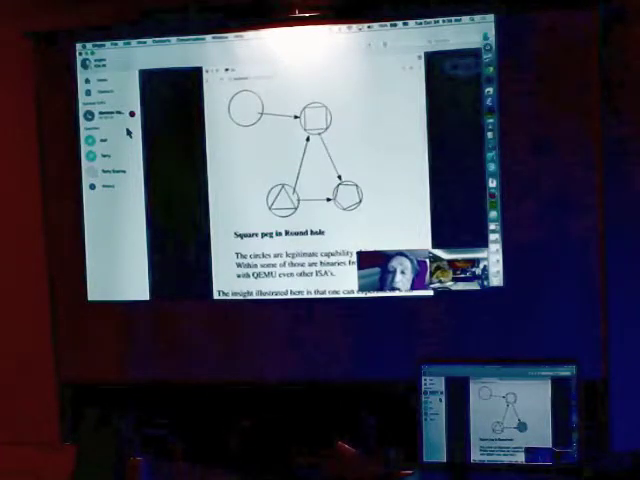
Scroll past the diagram and 'Dual Citizenship of Unix Files' to the full 'No Root Node' section
scroll("down", 3)
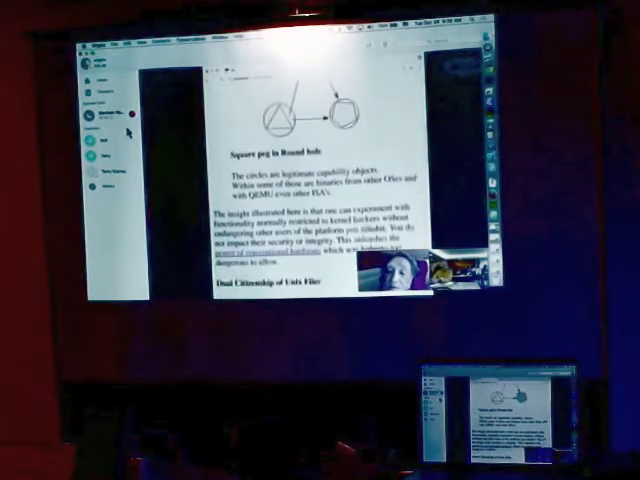
scroll("down", 3)
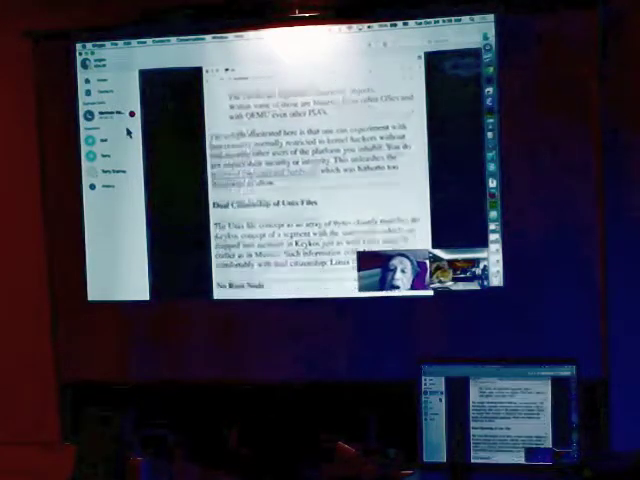
scroll("down", 3)
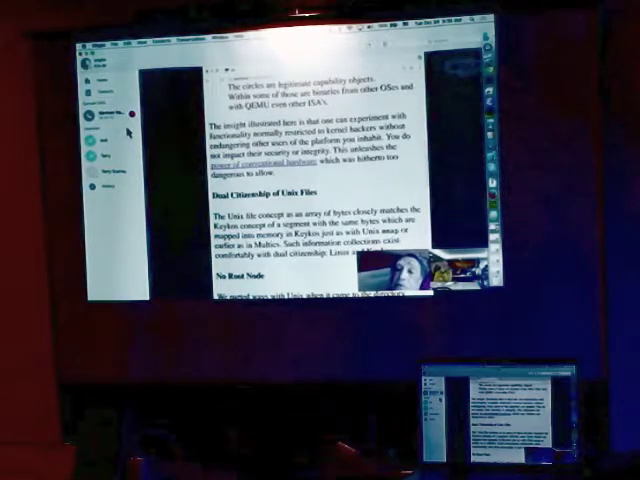
scroll("down", 3)
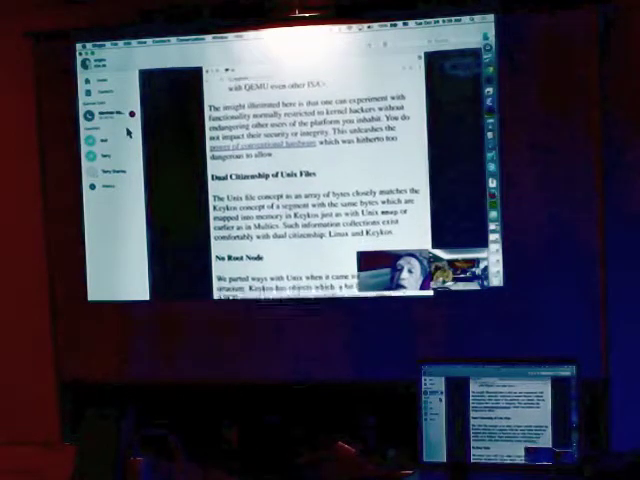
scroll("down", 3)
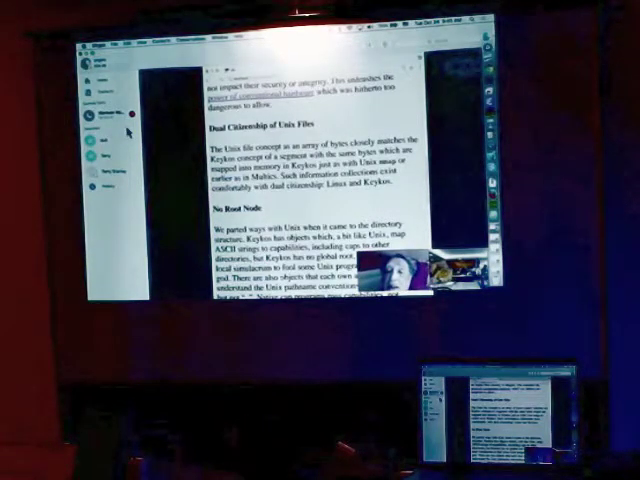
scroll("down", 3)
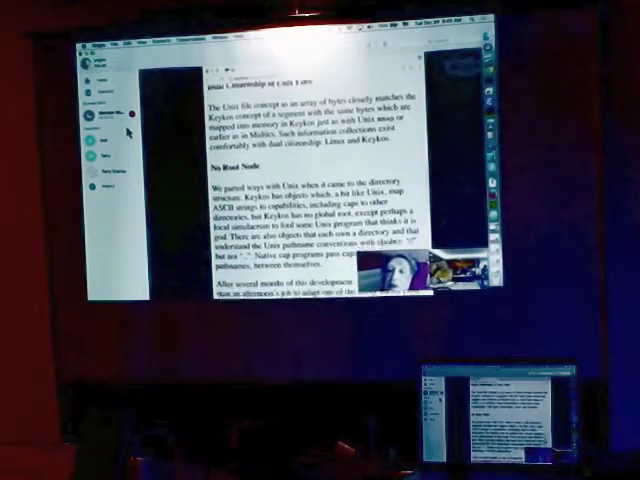
scroll("down", 3)
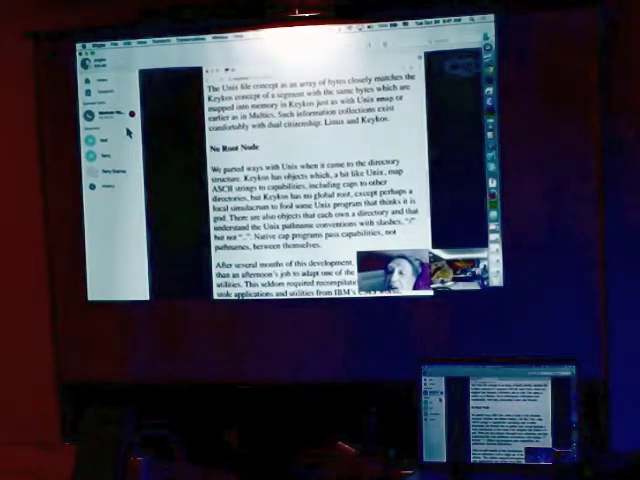
Scroll past the legacy-utilities paragraph into the Domain Keeper opening explanation
scroll("down", 3)
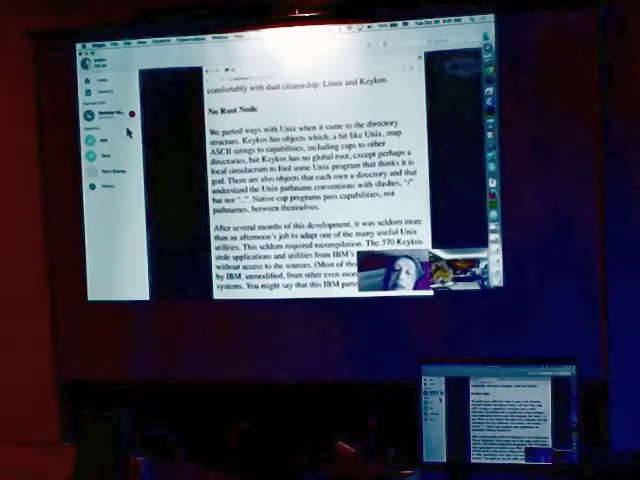
scroll("down", 3)
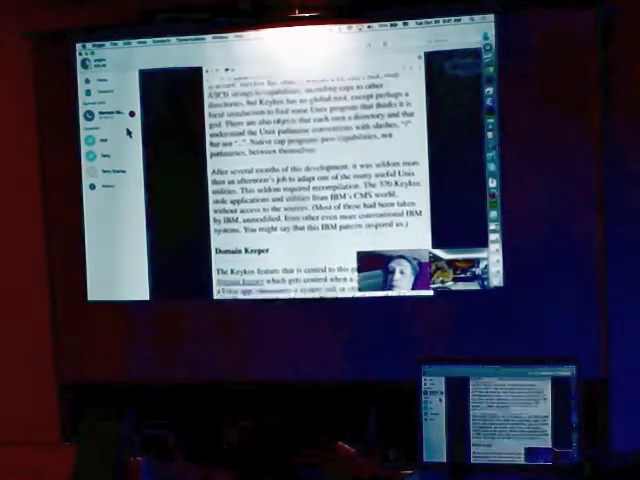
scroll("down", 3)
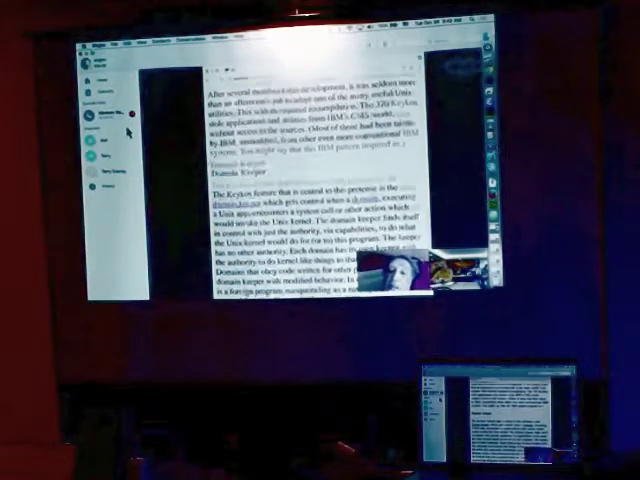
Scroll to Domain Keeper's full explanation and the integrity reliance set paragraph
scroll("down", 3)
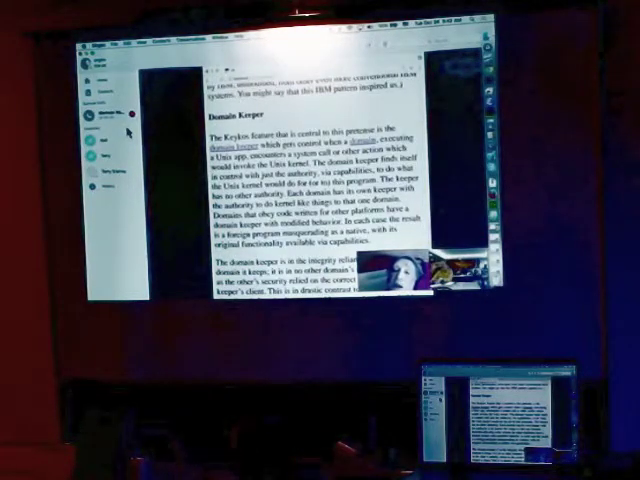
scroll("down", 3)
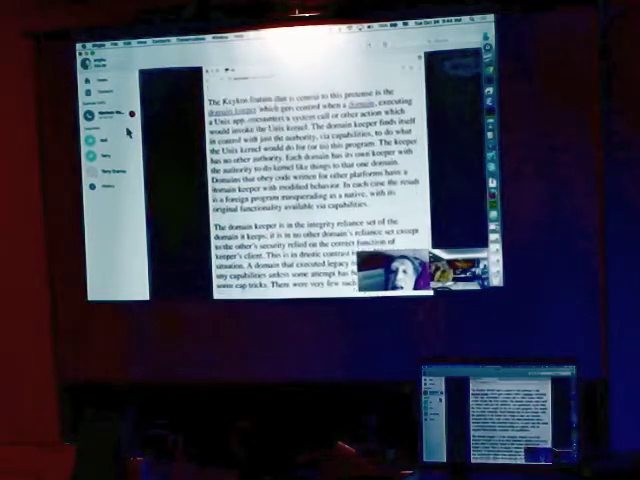
Scroll past the Domain Keeper and No Root Node sections to the programming patterns introduction
scroll("down", 3)
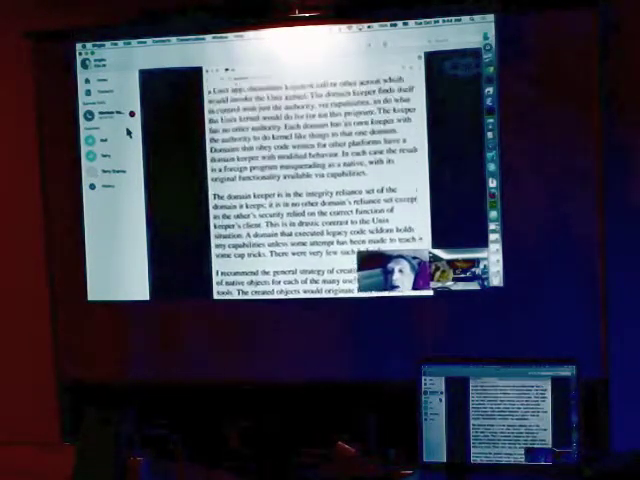
scroll("up", 3)
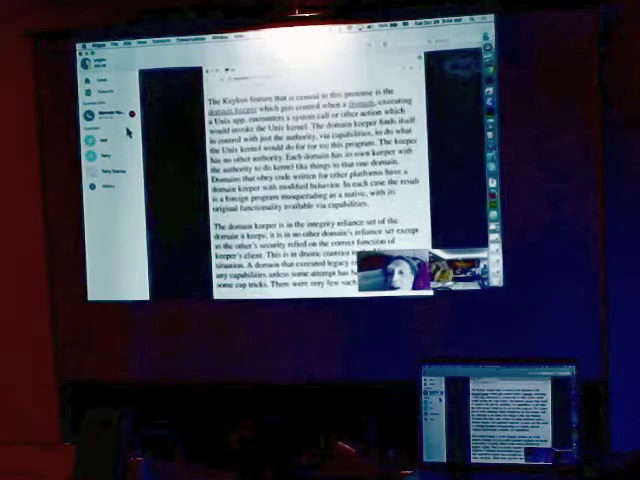
scroll("down", 3)
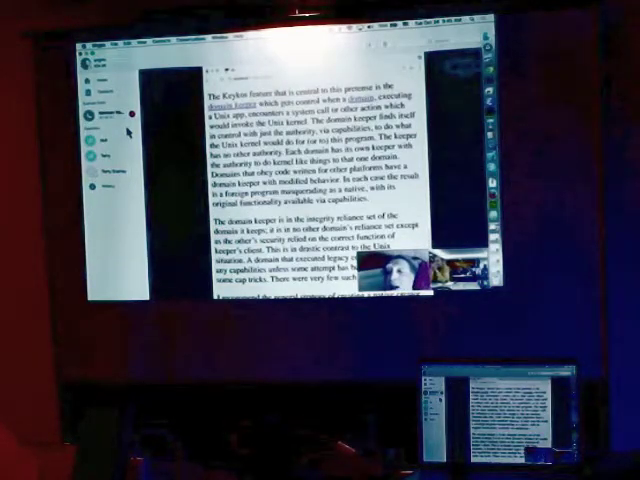
scroll("down", 3)
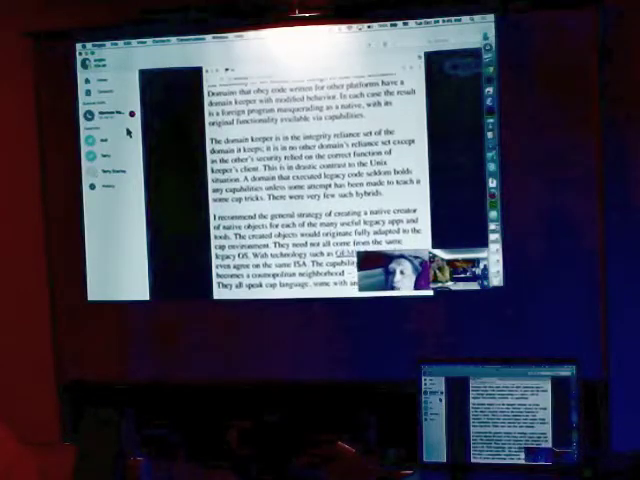
scroll("up", 3)
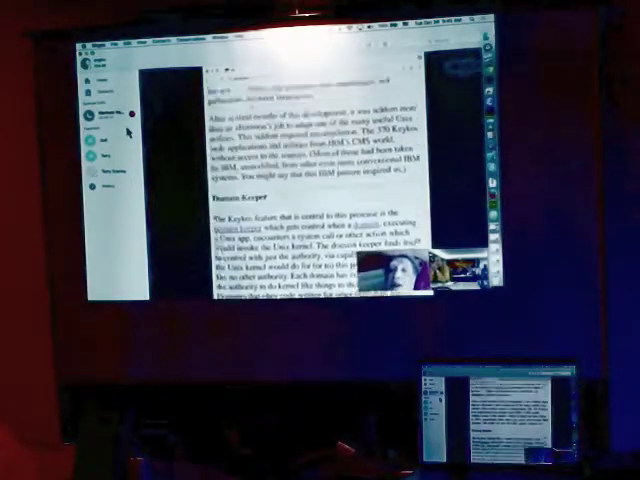
scroll("down", 3)
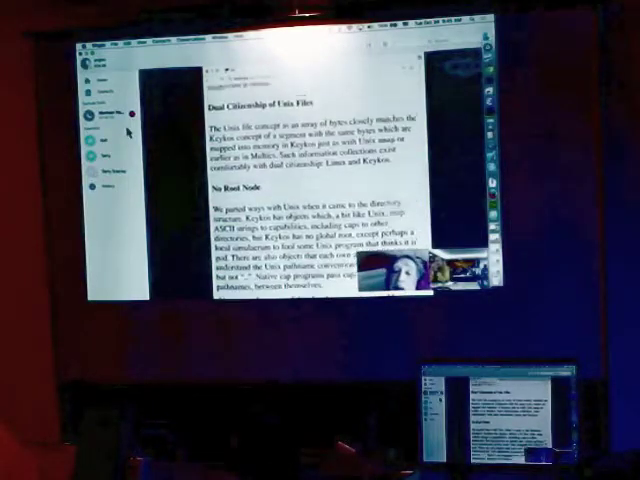
scroll("up", 3)
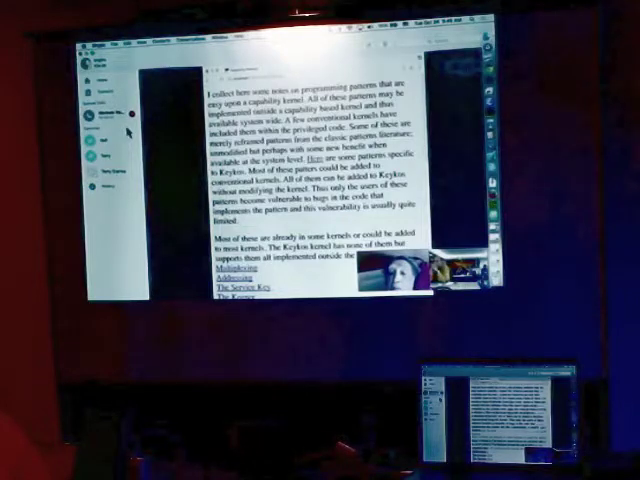
Scroll through the pattern links from Multiplexing to Composition Pricing, then back to the opening paragraph
scroll("down", 3)
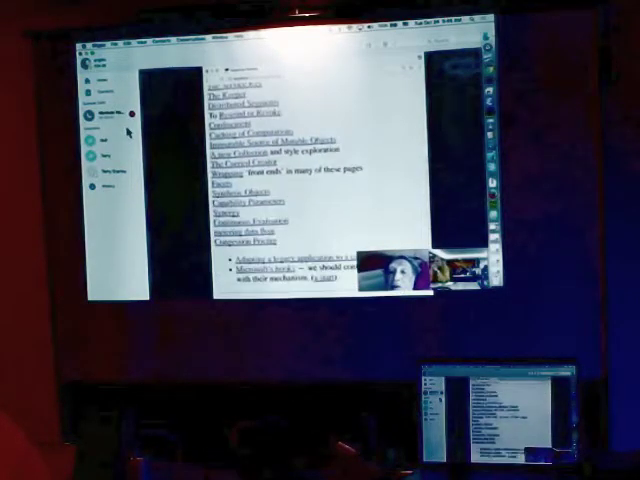
scroll("up", 3)
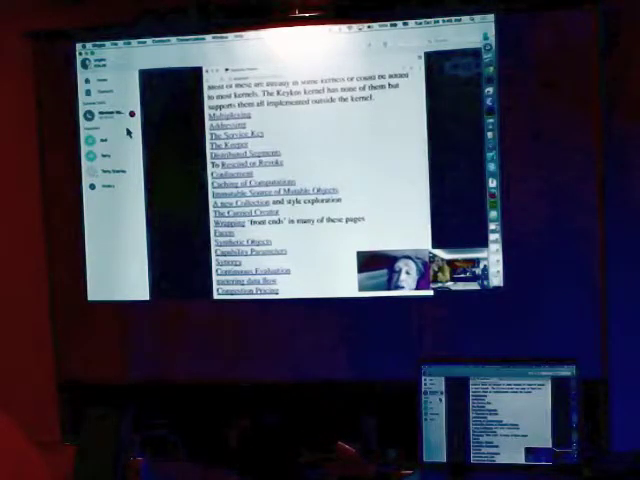
scroll("down", 3)
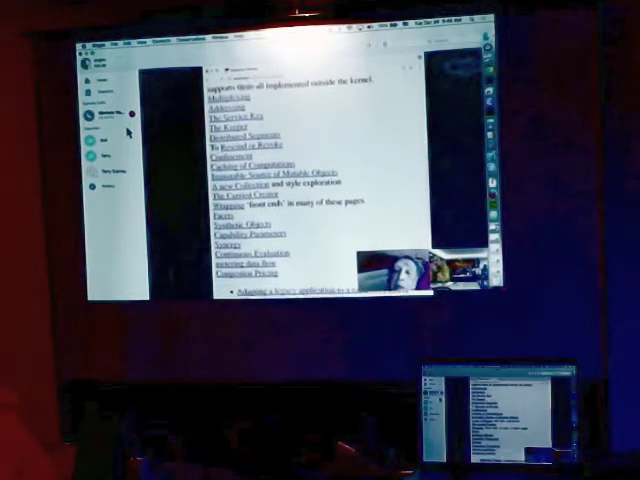
scroll("down", 3)
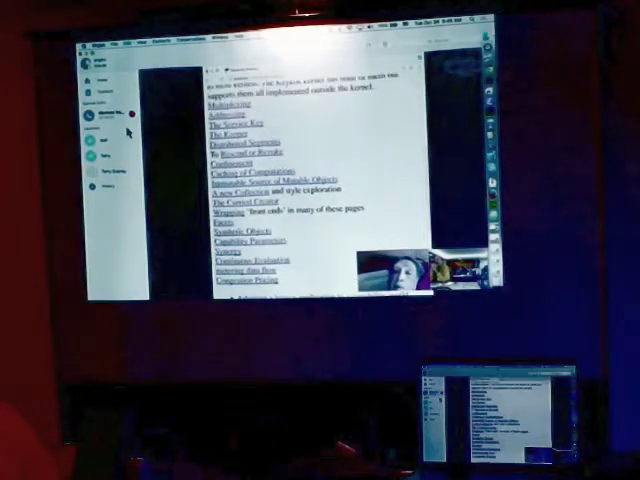
scroll("up", 3)
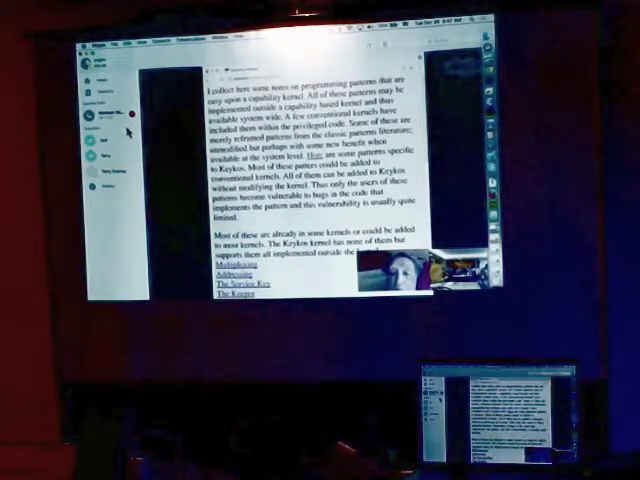
Return to the OCAP OS table of contents showing Introduction through Debugging
scroll("down", 3)
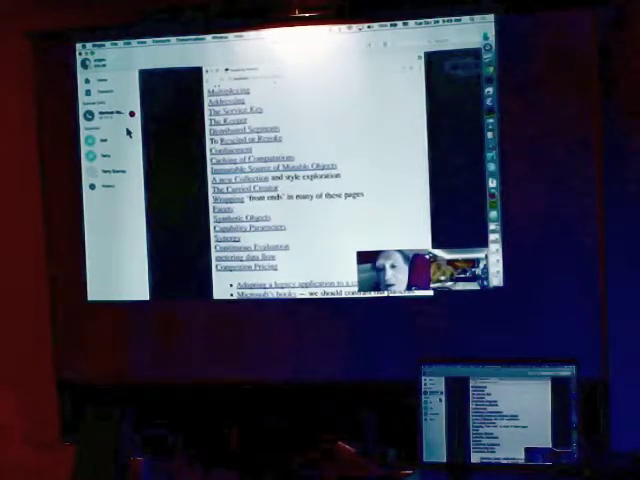
scroll("down", 3)
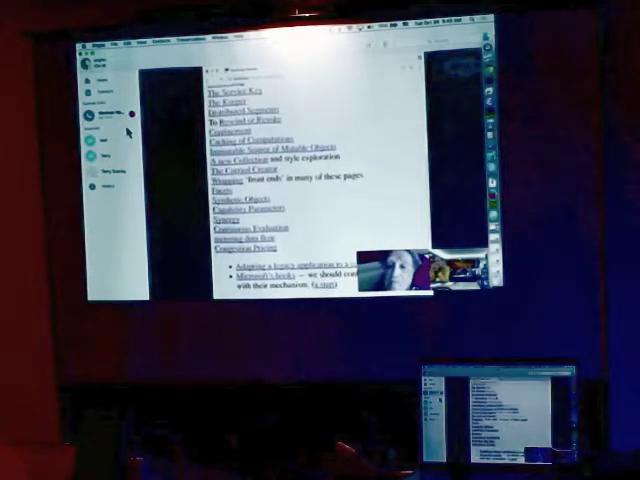
scroll("up", 3)
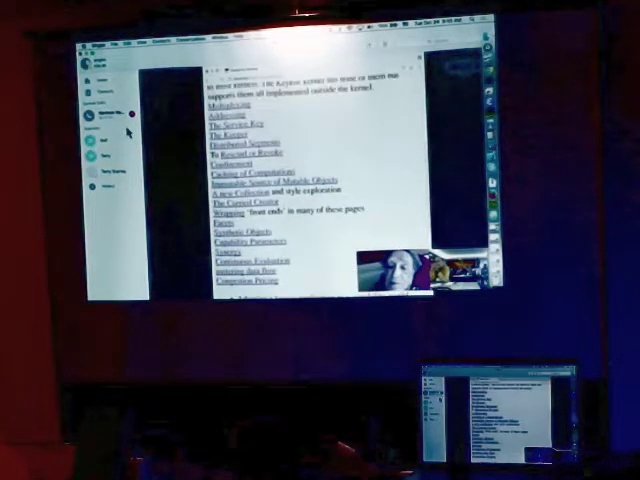
scroll("down", 3)
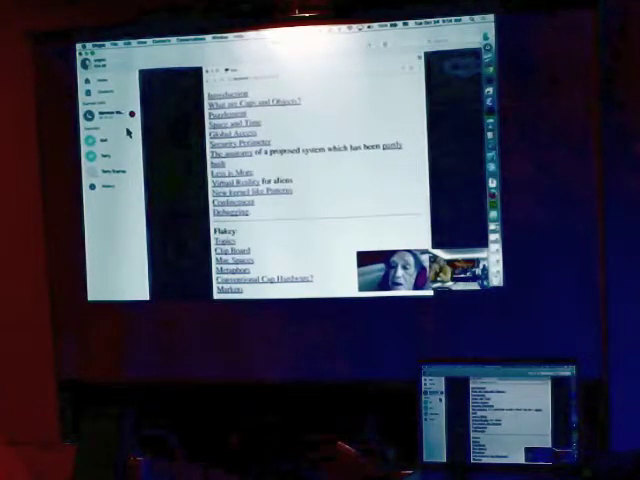
scroll("down", 3)
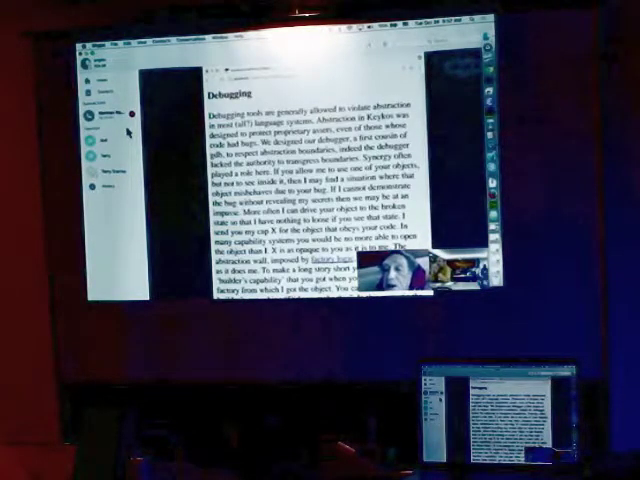
Scroll past the builder's capability paragraph into the Confinement section on Lampson and Keykos factories
scroll("down", 3)
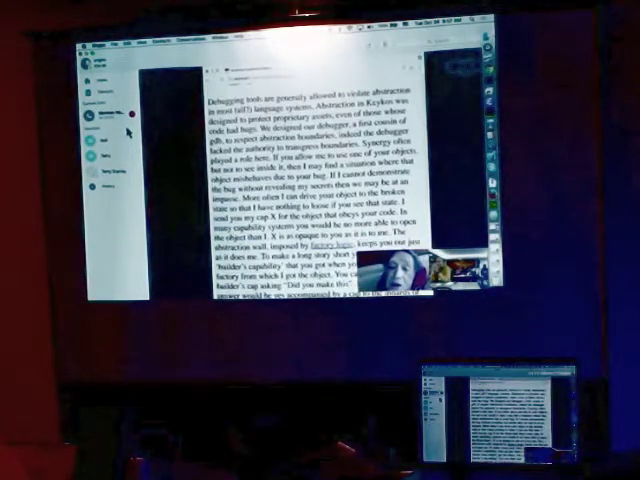
scroll("down", 3)
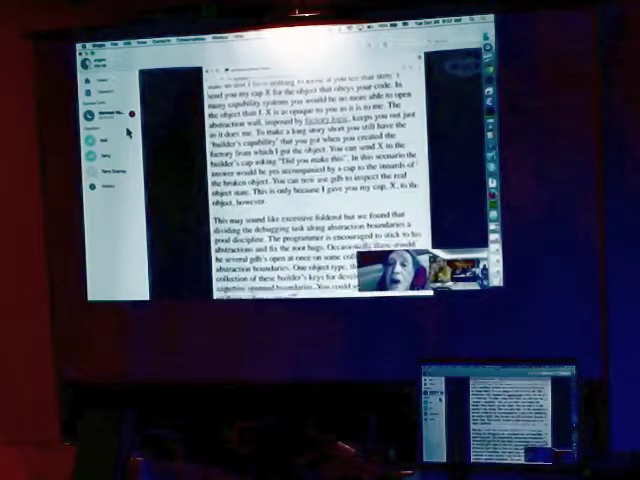
scroll("down", 3)
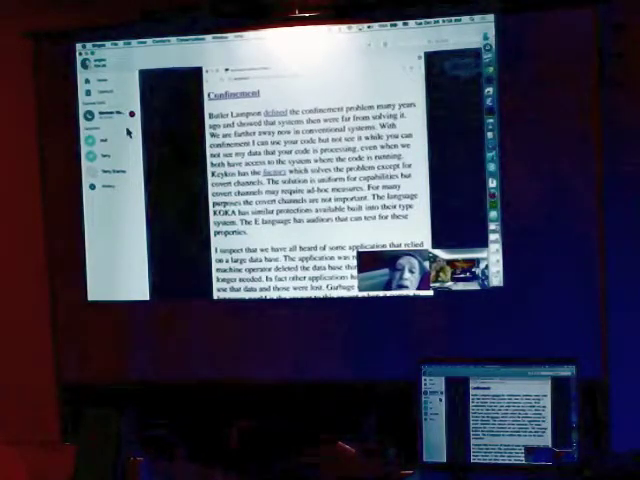
Scroll into Confinement to the paragraph 'I suspect that we have all heard' on deleted databases
scroll("down", 3)
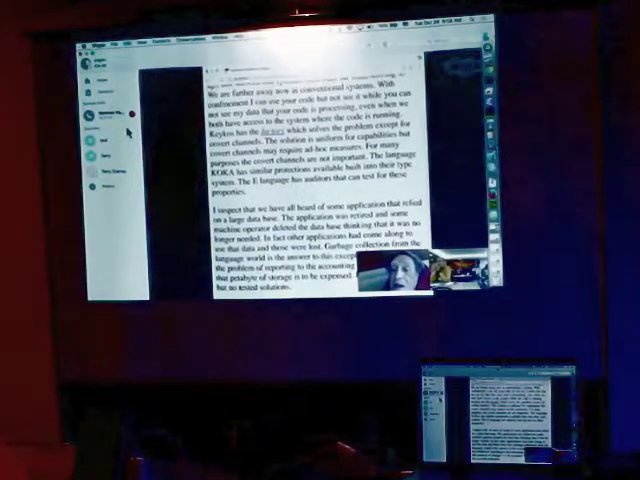
scroll("up", 3)
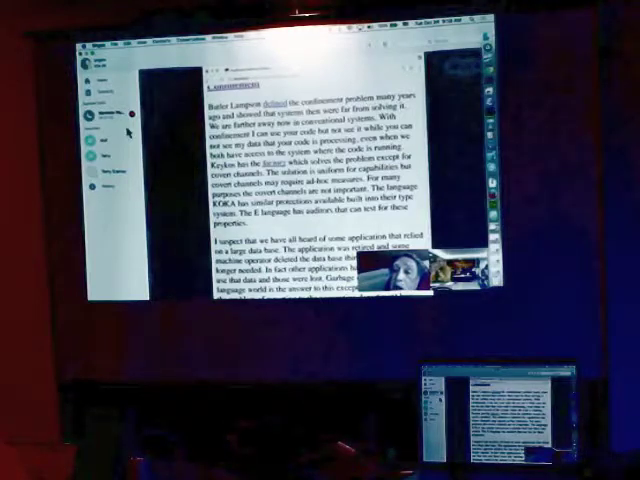
scroll("down", 3)
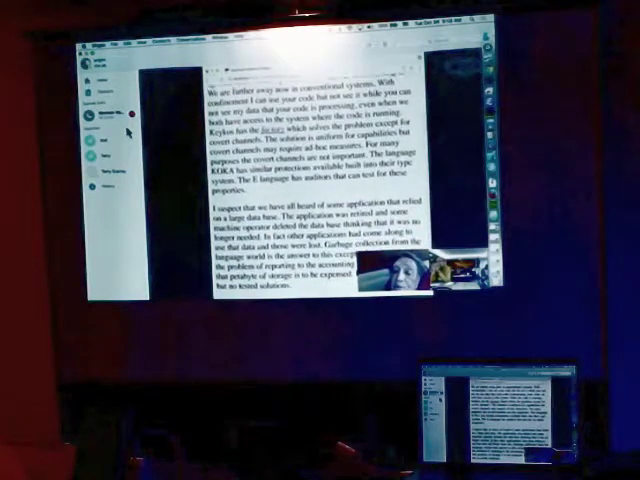